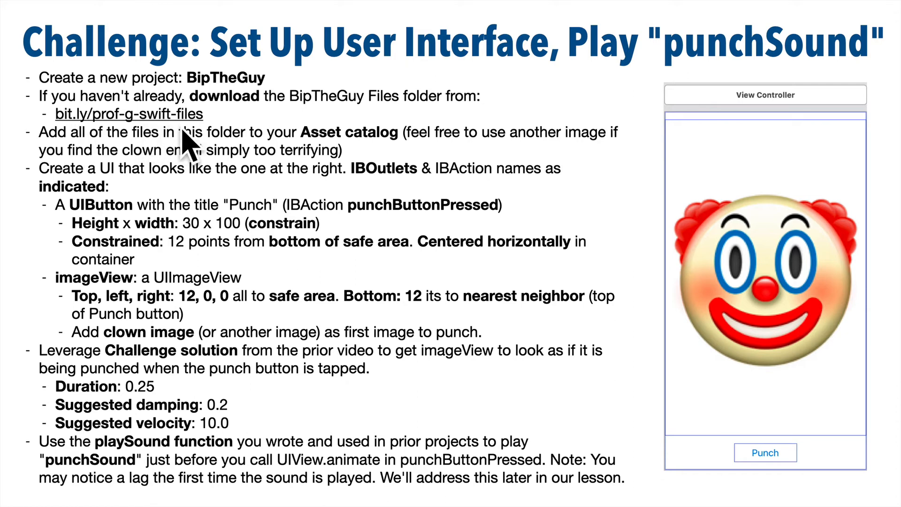
mouse_move(173, 170)
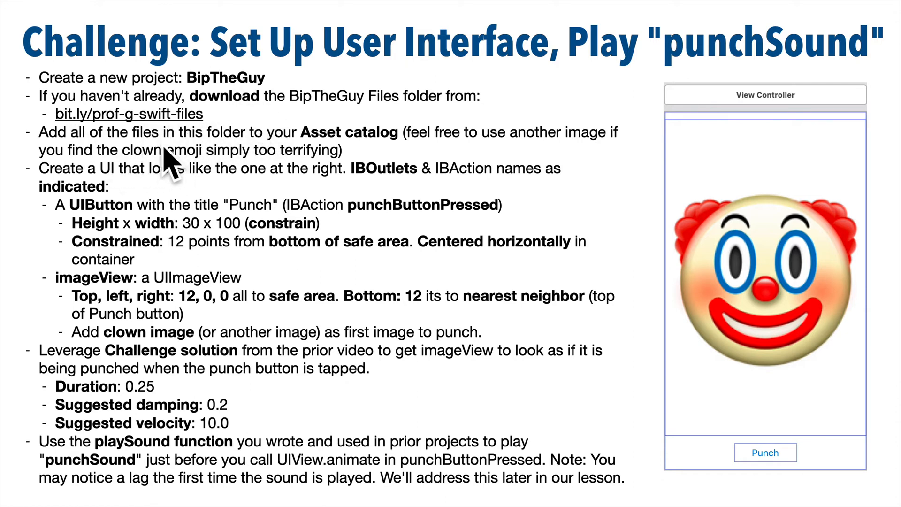
mouse_move(230, 238)
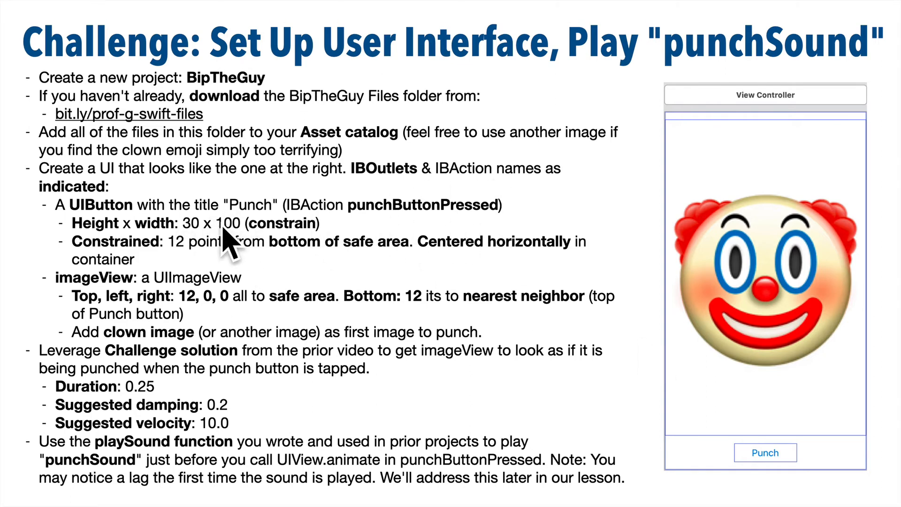
mouse_move(413, 384)
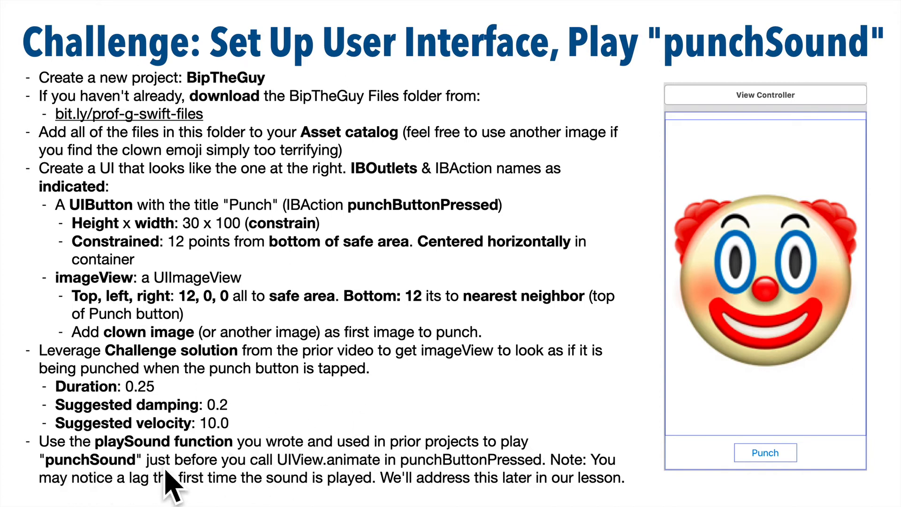
mouse_move(357, 482)
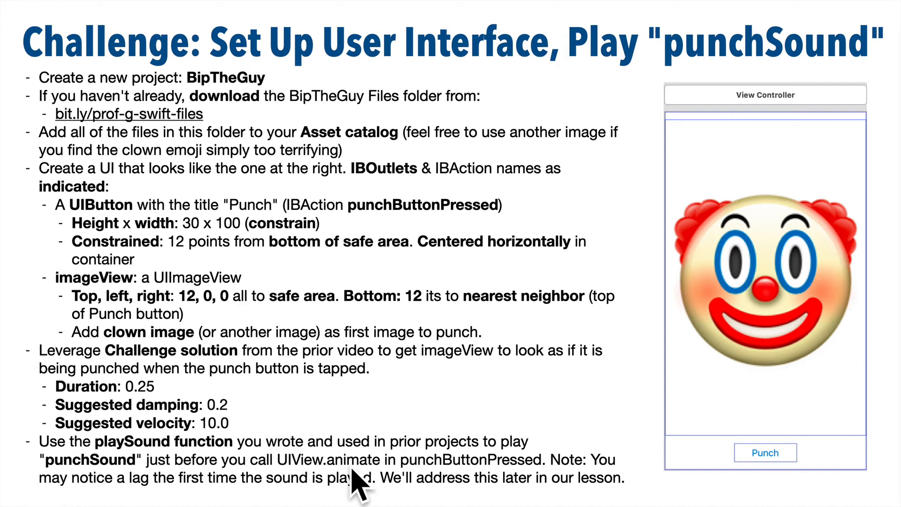
mouse_move(544, 475)
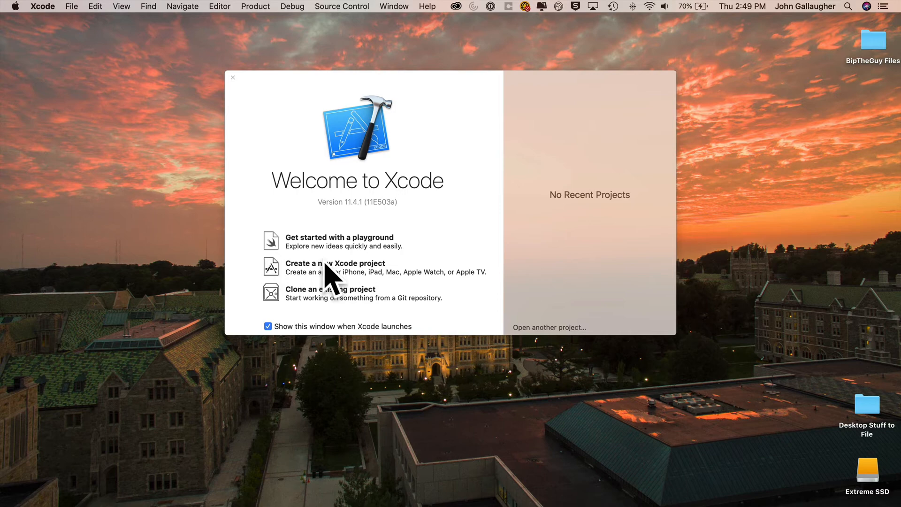
Step: Create a new App project with Product Name BipTheGuy and save it on the Desktop
click(335, 263)
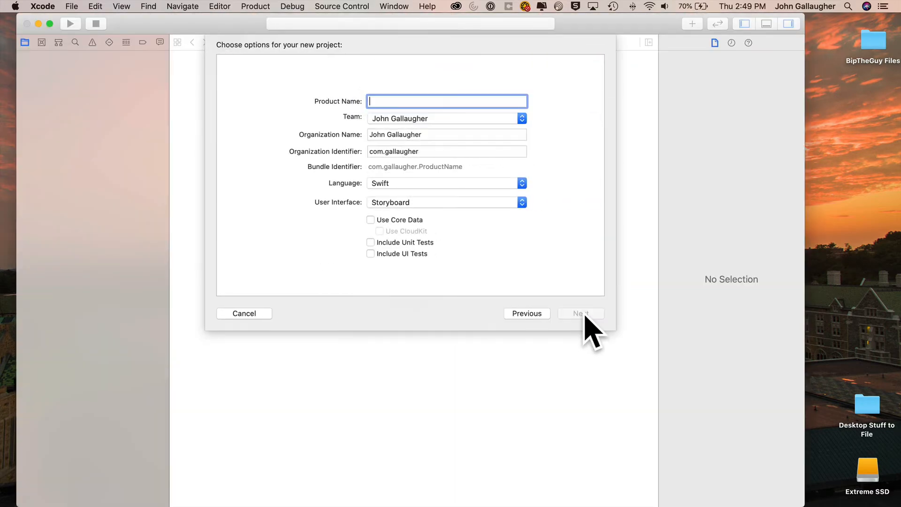
text(BipTheG)
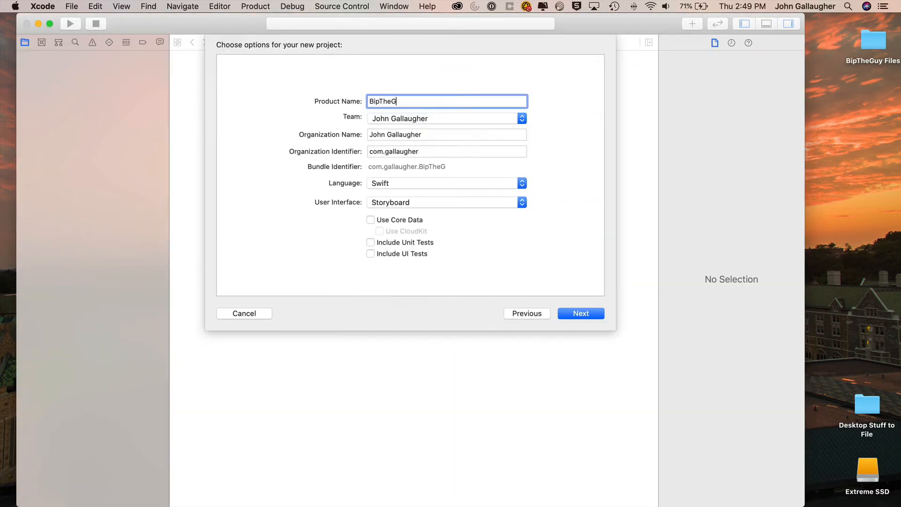
text(uy)
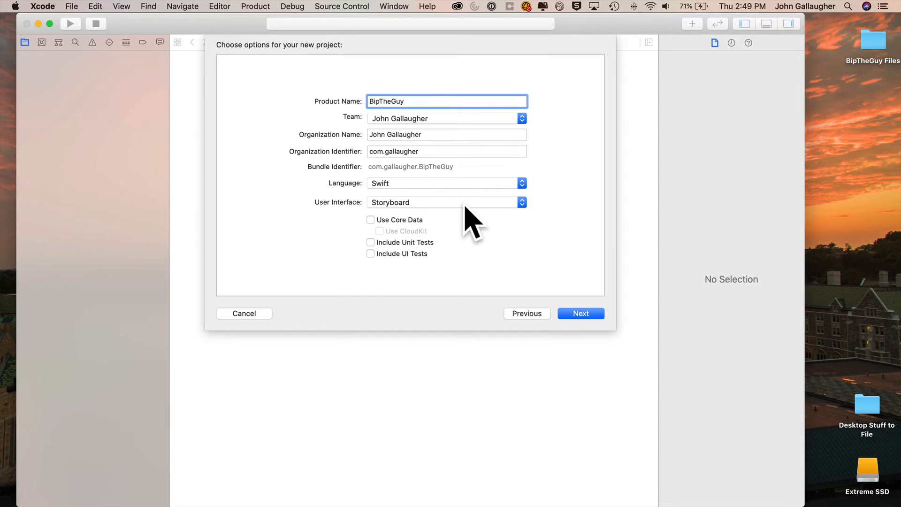
mouse_move(604, 308)
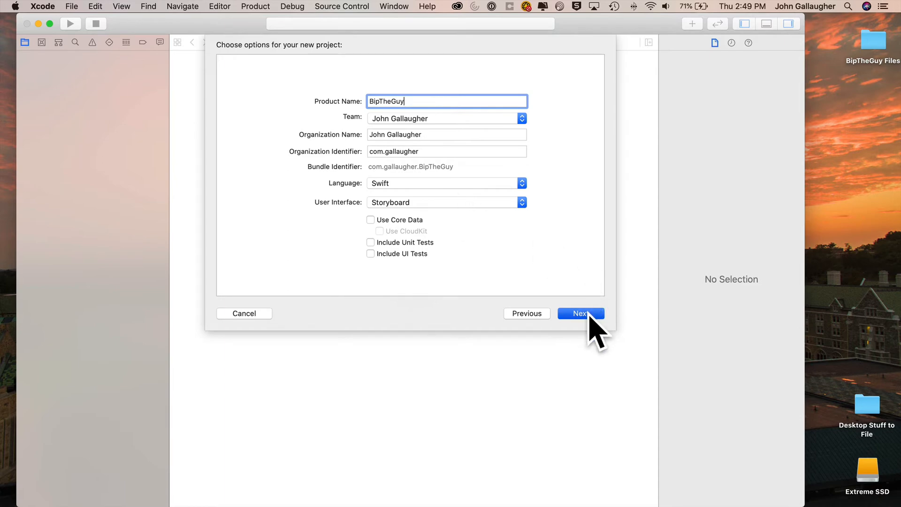
click(580, 314)
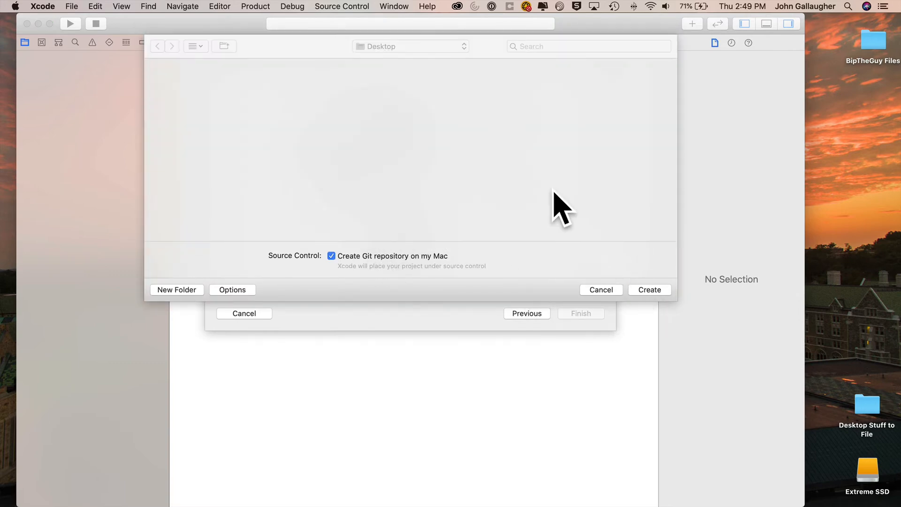
click(648, 289)
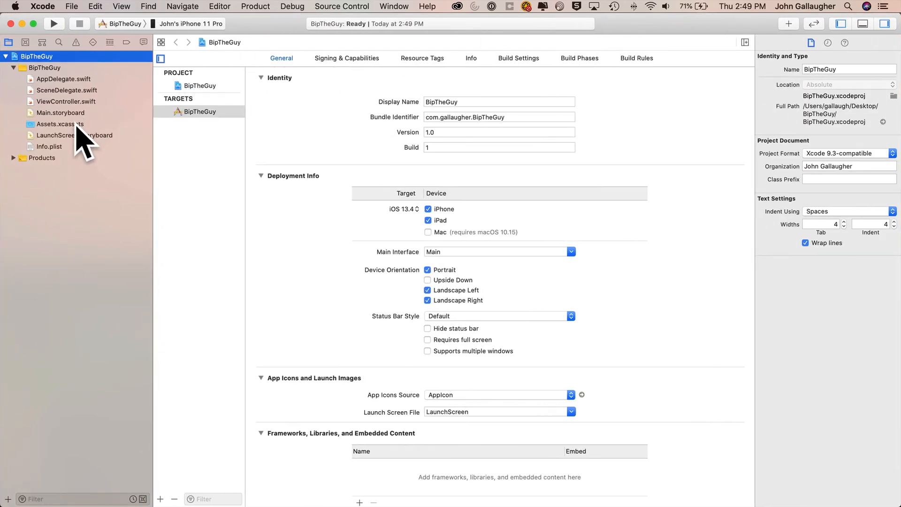
Step: Show Assets.xcassets in the editor, currently holding only AppIcon
click(60, 124)
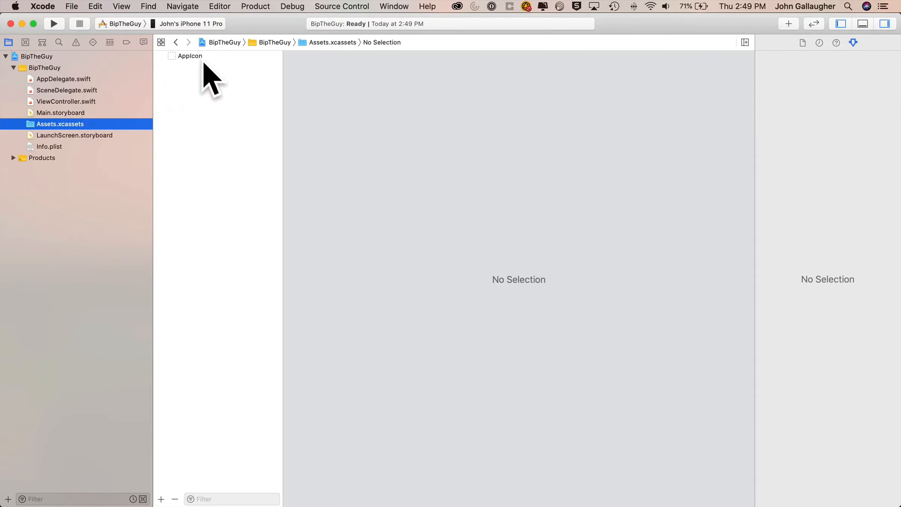
click(190, 56)
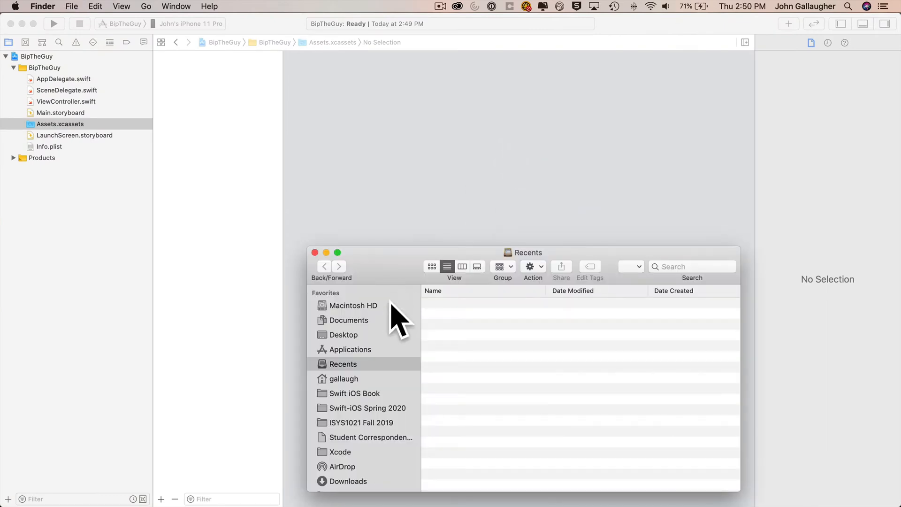
Step: Browse to the Desktop in Finder and open the BipTheGuy Files folder
click(344, 335)
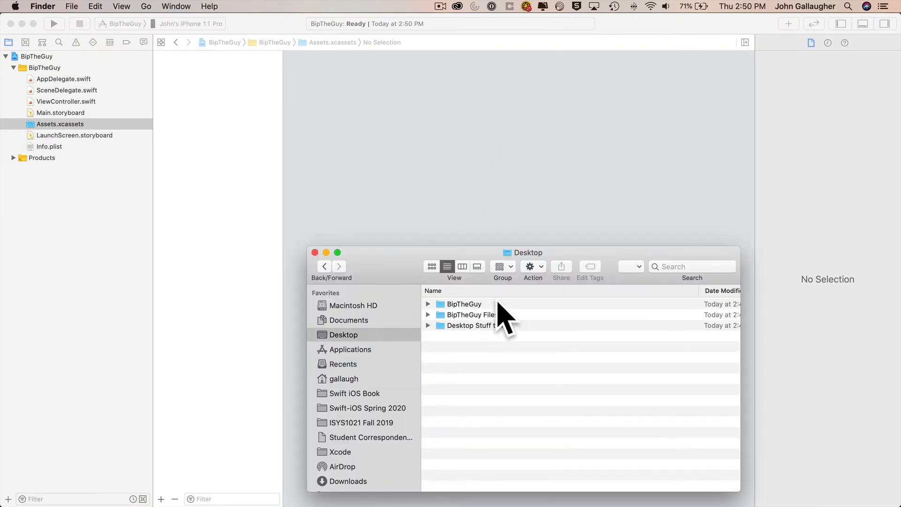
double_click(470, 315)
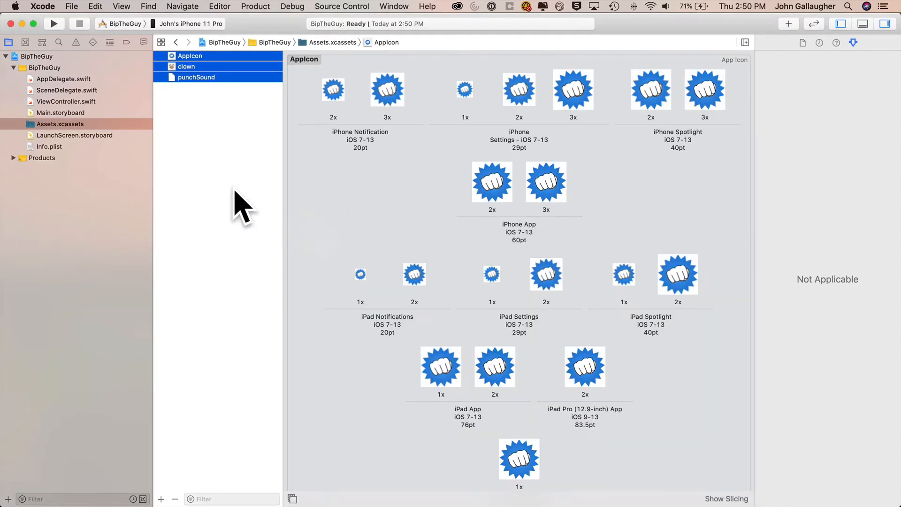
mouse_move(112, 135)
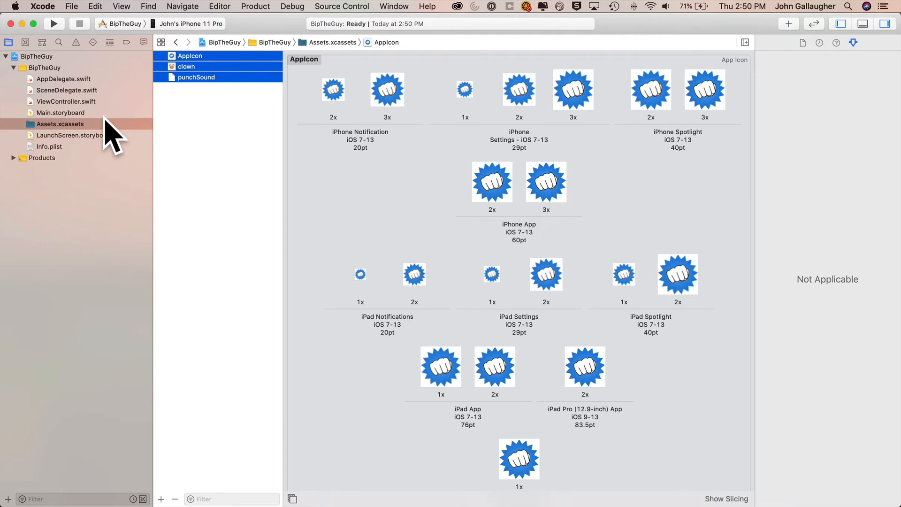
mouse_move(104, 125)
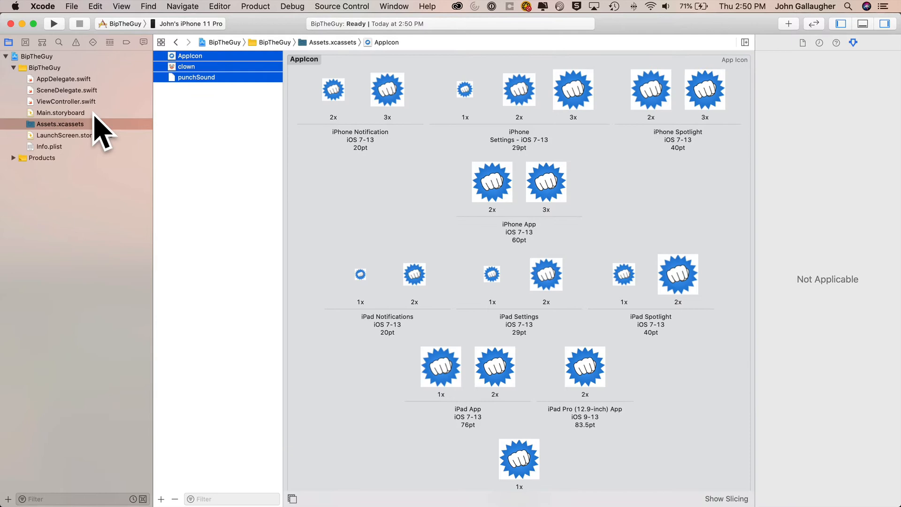
Step: Place a Button at the bottom centre of Main.storyboard and title it Punch
click(60, 113)
text(button)
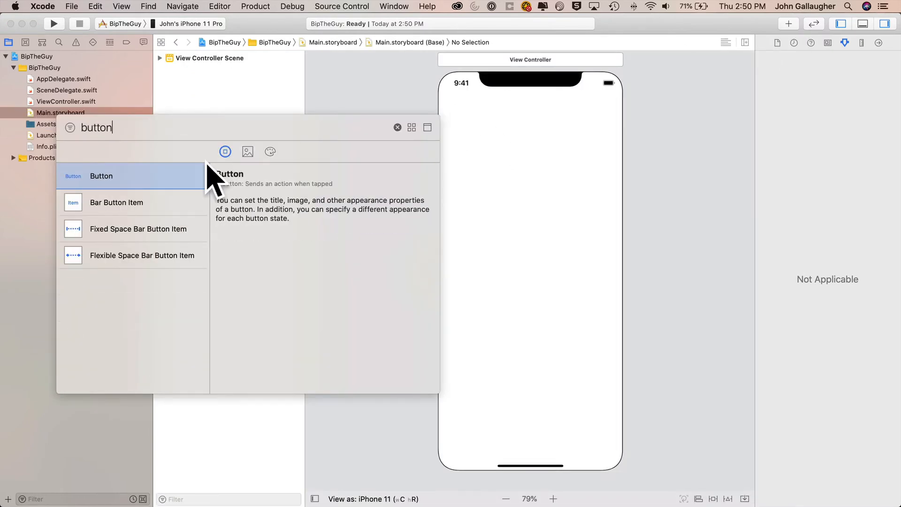
drag(100, 176, 537, 418)
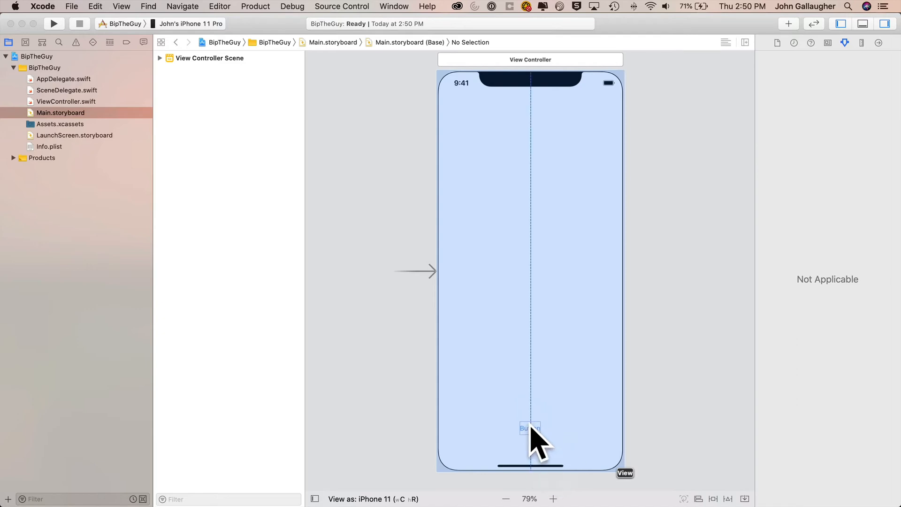
click(528, 428)
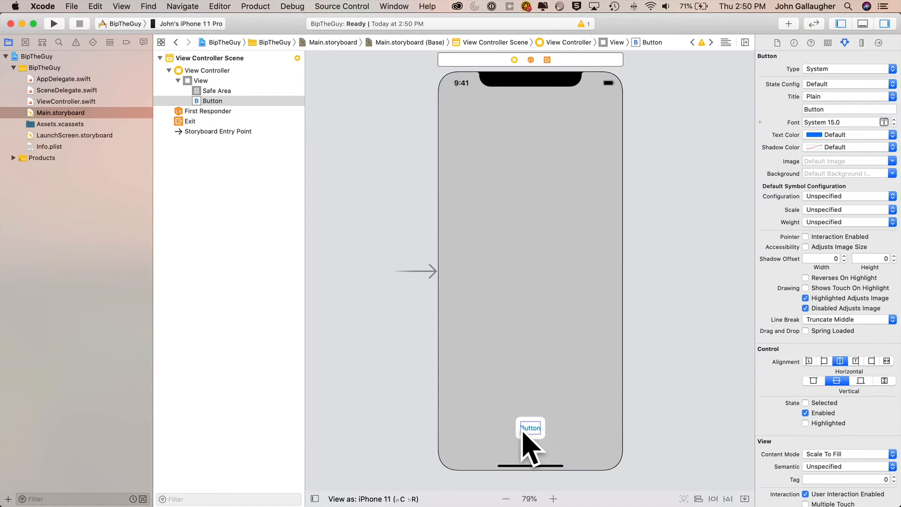
double_click(530, 428)
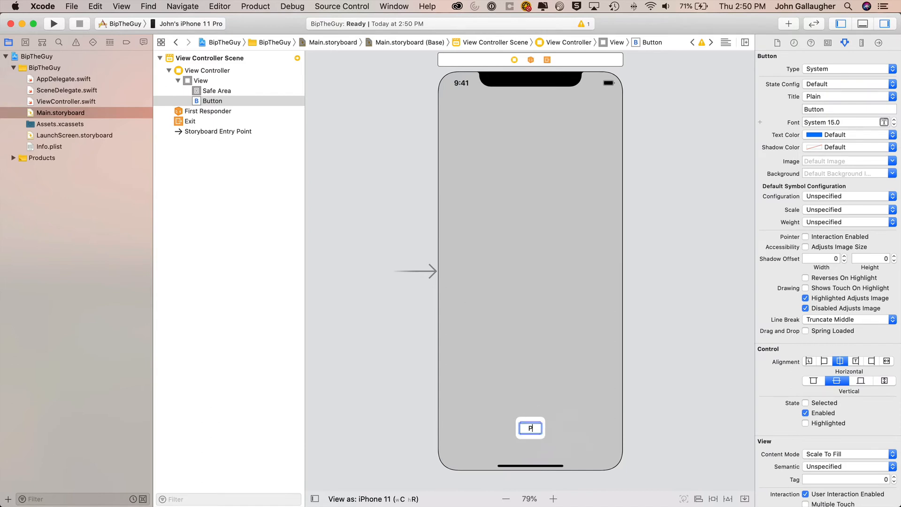
text(Punch)
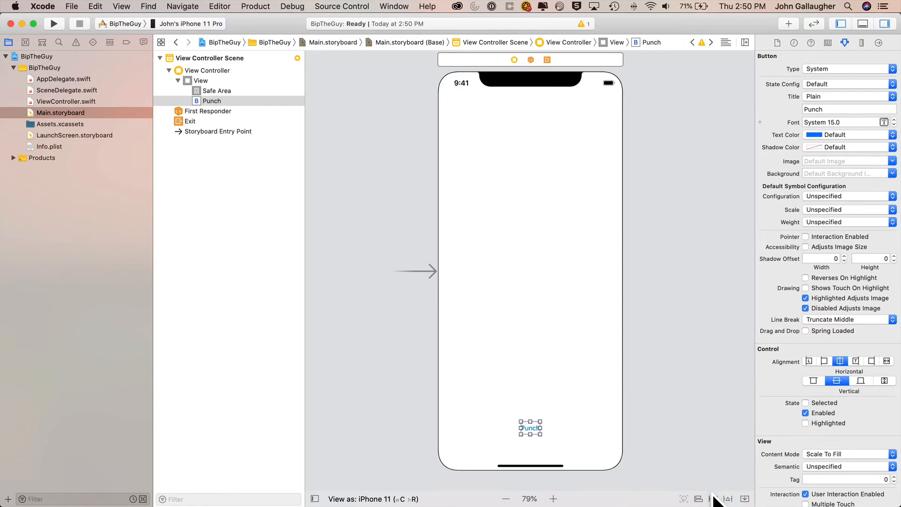
Step: Constrain Punch to width 100, height 30, bottom 12, and Horizontally in Container
click(713, 498)
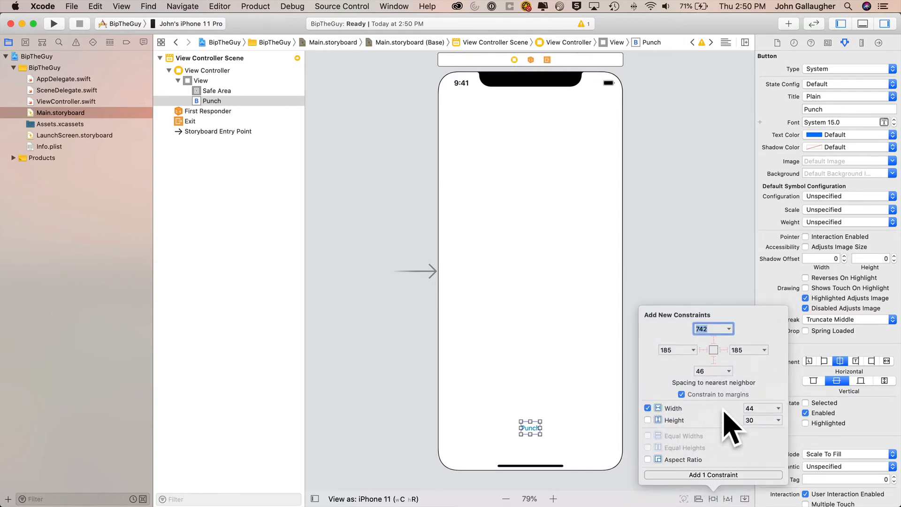
text(100)
click(714, 370)
text(12)
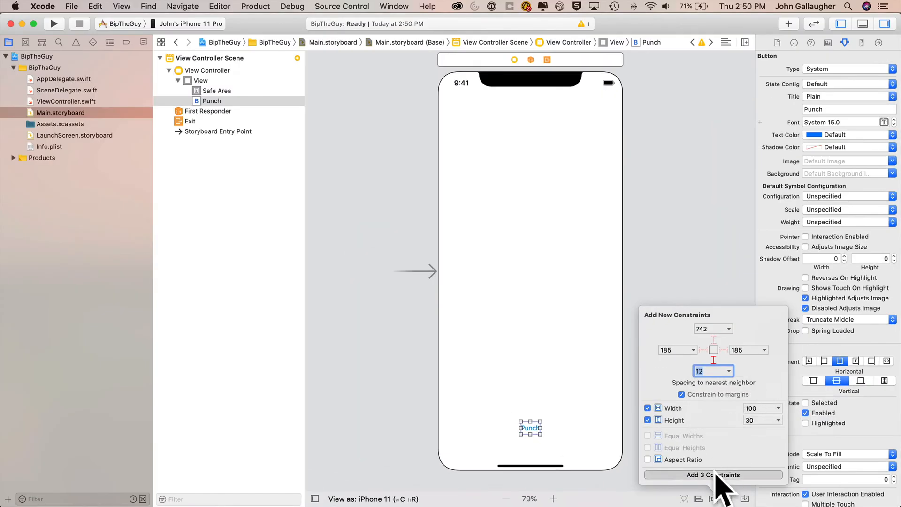
click(713, 475)
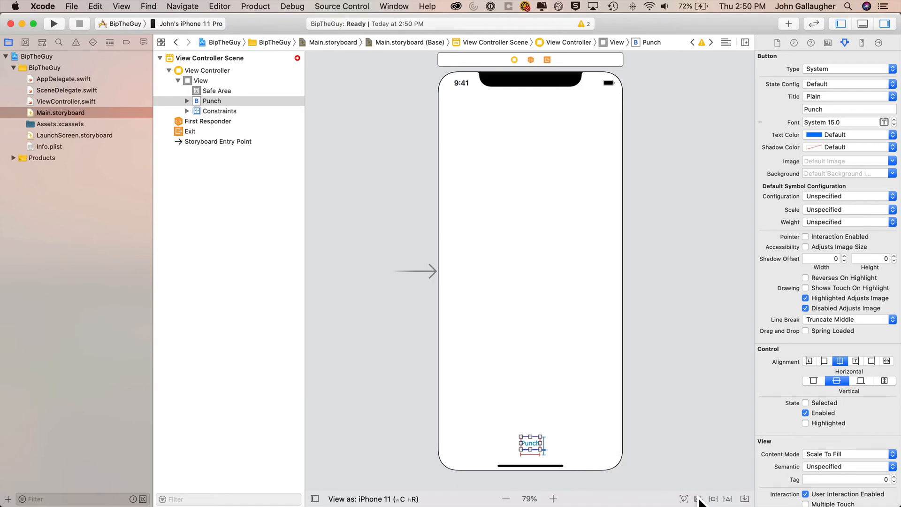
click(698, 498)
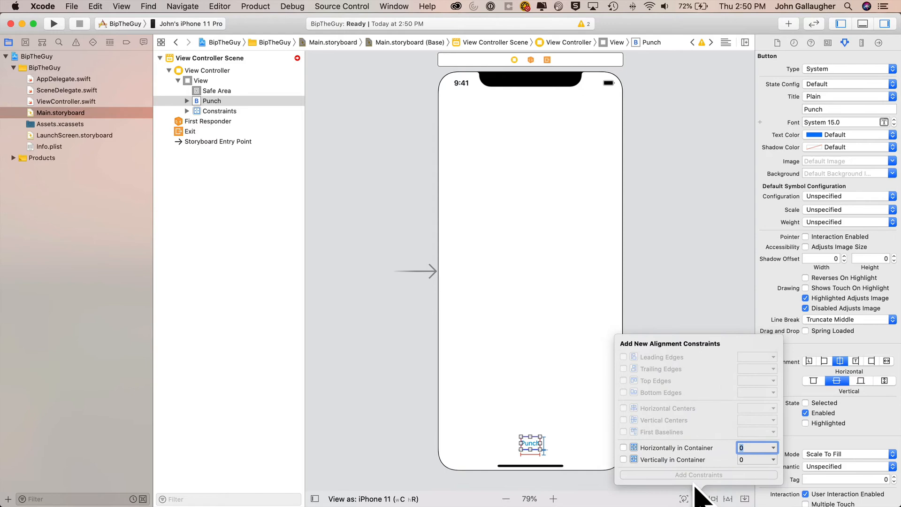
click(624, 447)
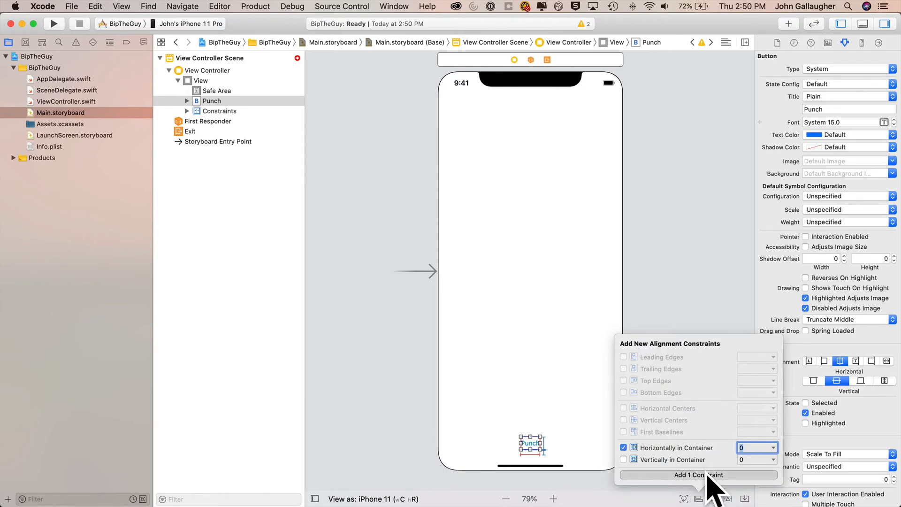
click(697, 475)
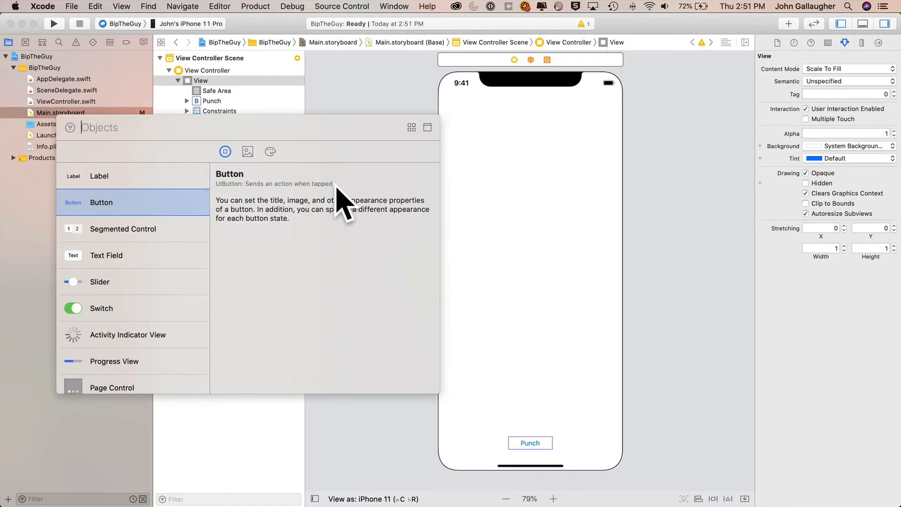
Step: Add an Image View above Punch with top 12, leading 0, trailing 0, bottom 12 constraints
text(image)
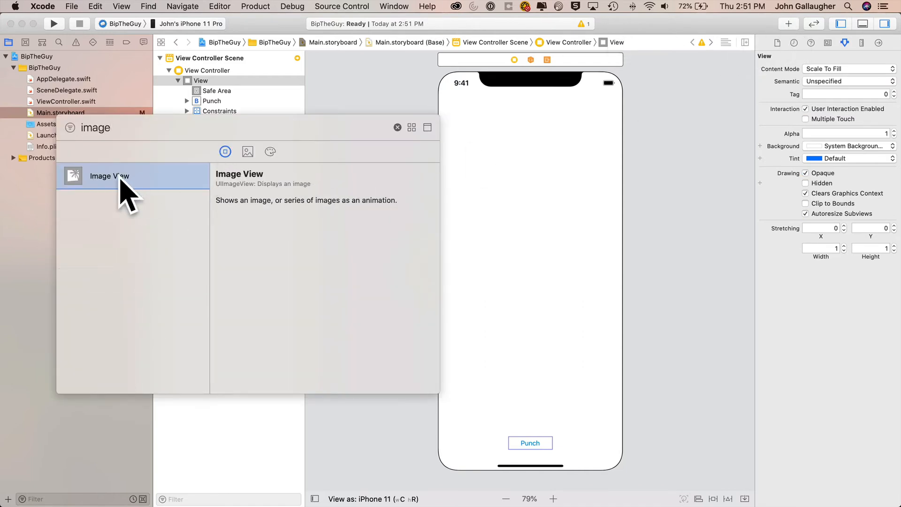
drag(109, 175, 491, 120)
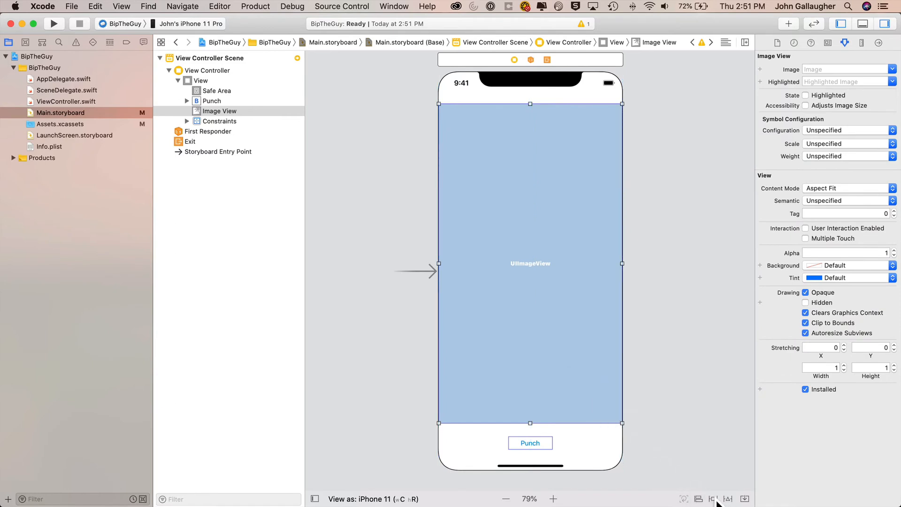
click(712, 498)
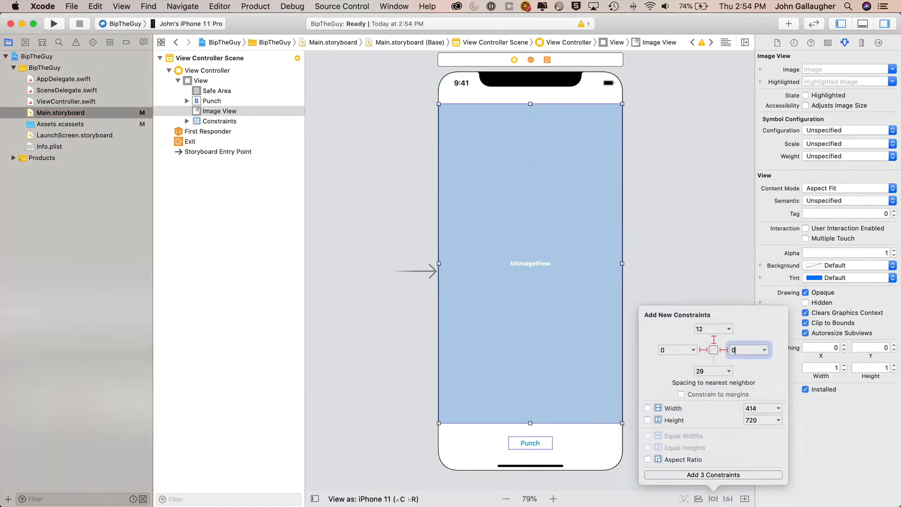
click(713, 371)
text(12)
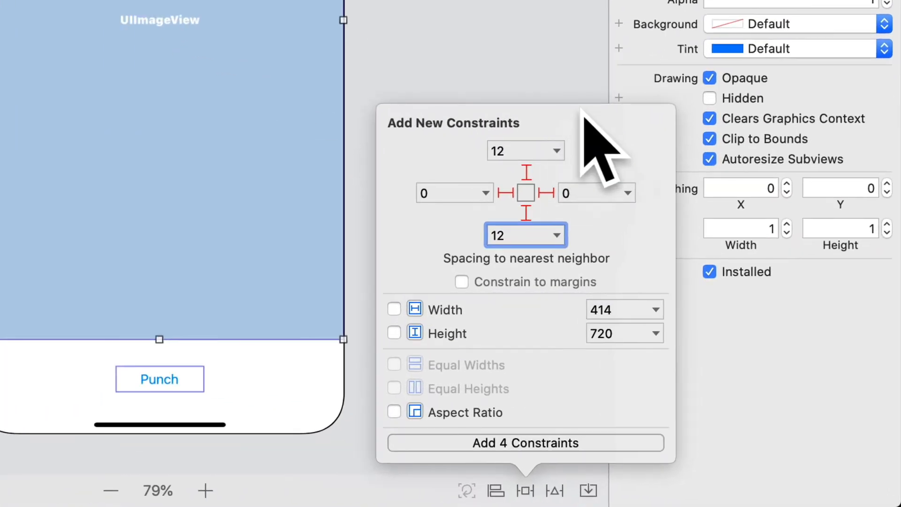
click(524, 150)
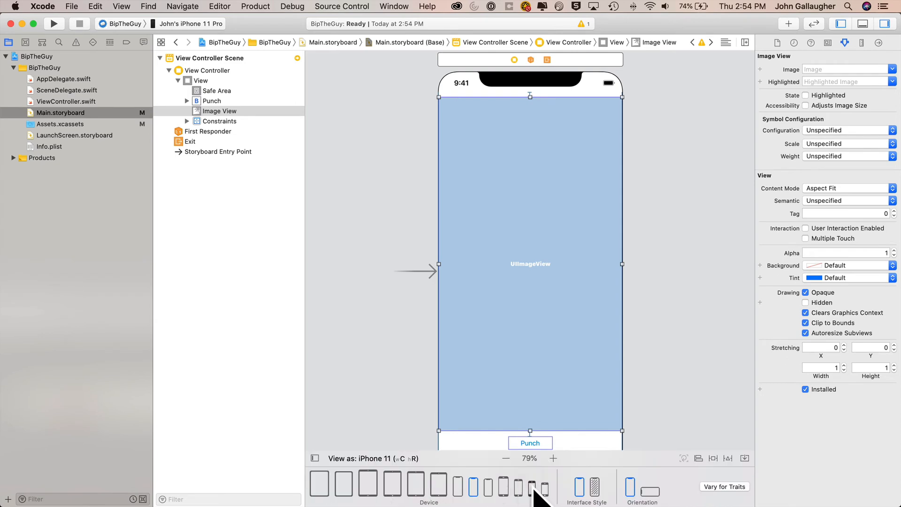
Step: View As iPhone 11 Pro and set the image view's Image to clown
click(532, 485)
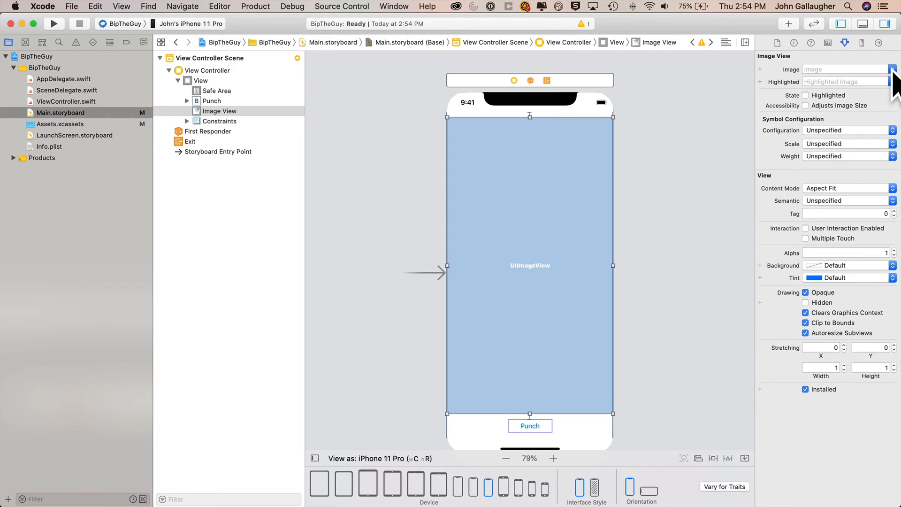
click(894, 68)
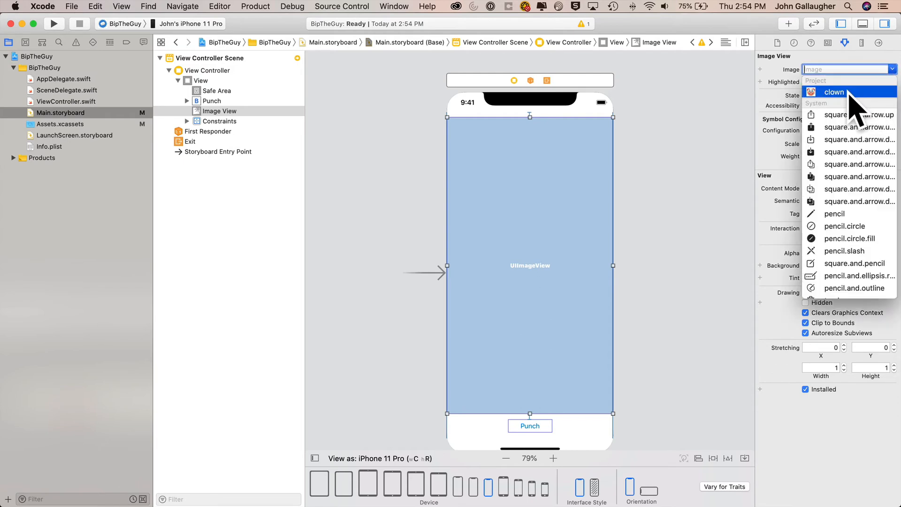
click(833, 92)
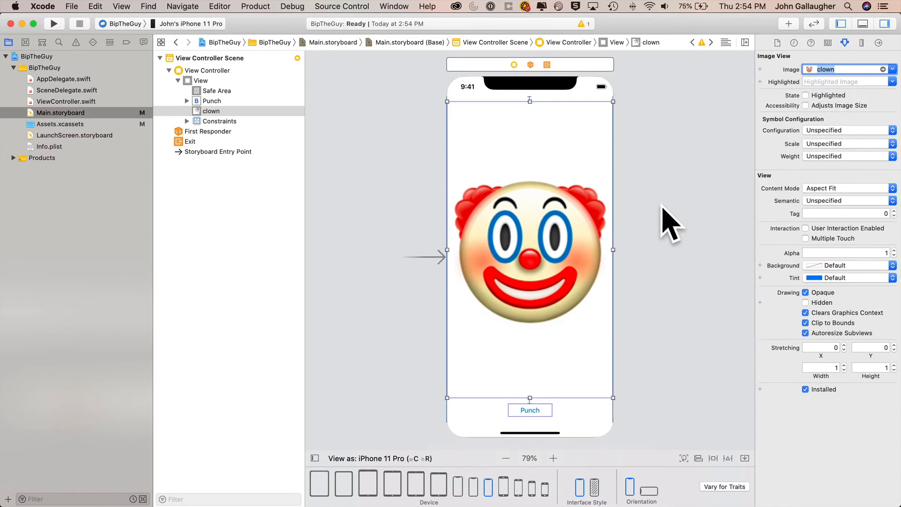
click(211, 111)
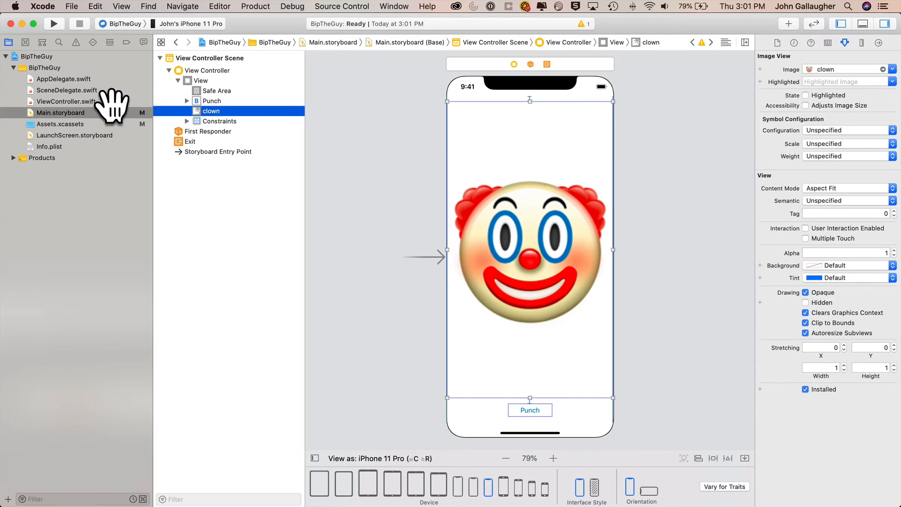
Step: Connect Punch to a new punchButtonPressed action with a UIButton sender in ViewController.swift
click(65, 102)
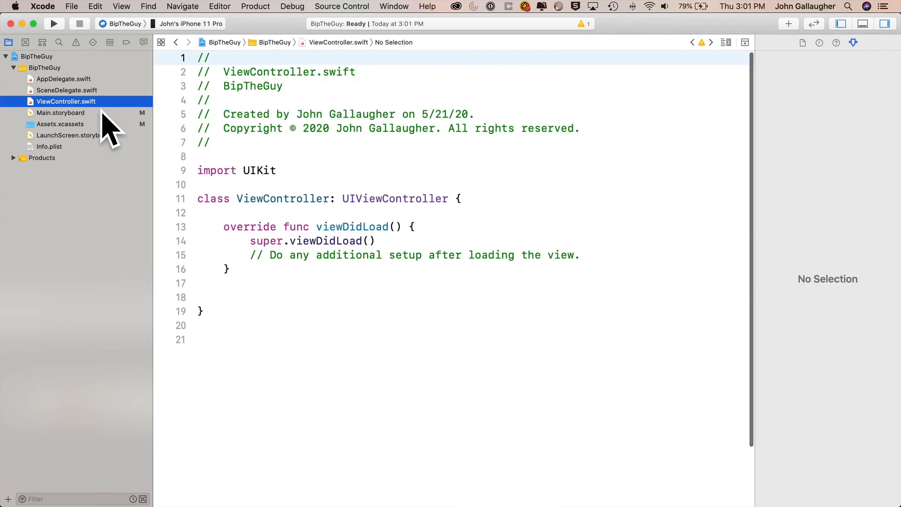
click(60, 113)
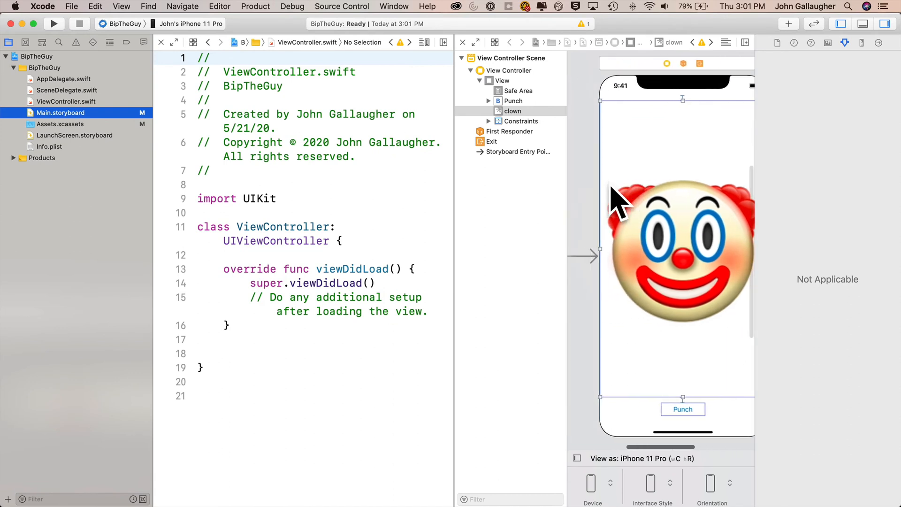
click(682, 409)
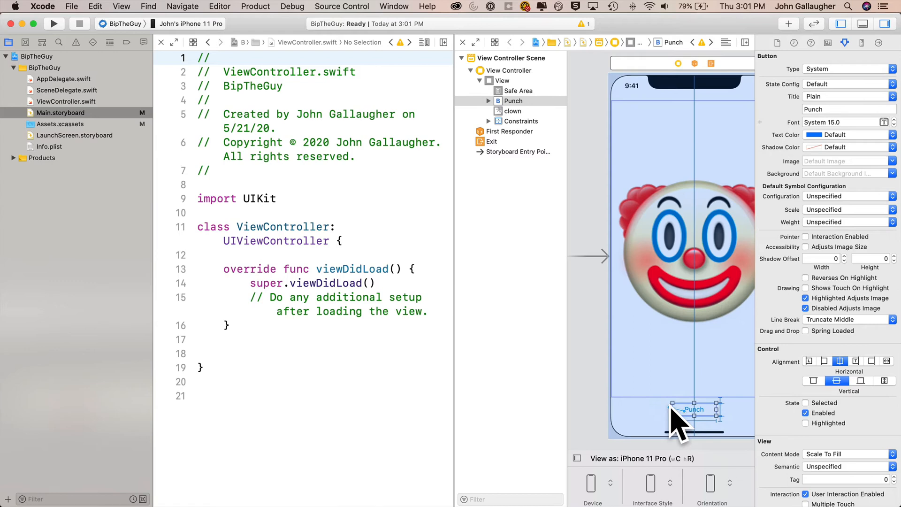
drag(690, 417, 317, 351)
text(punchButtonPressed)
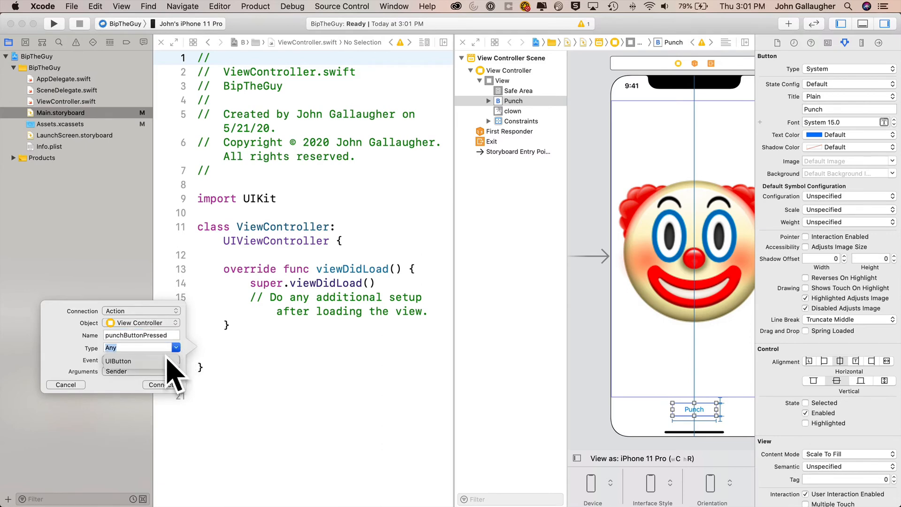
click(156, 385)
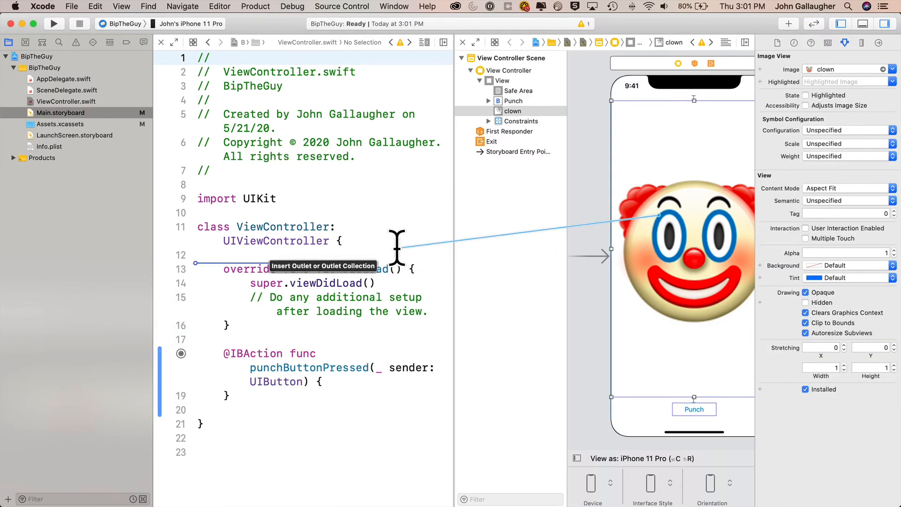
Step: Connect the clown image view as an imageView outlet and close the assistant editor
drag(658, 216, 393, 252)
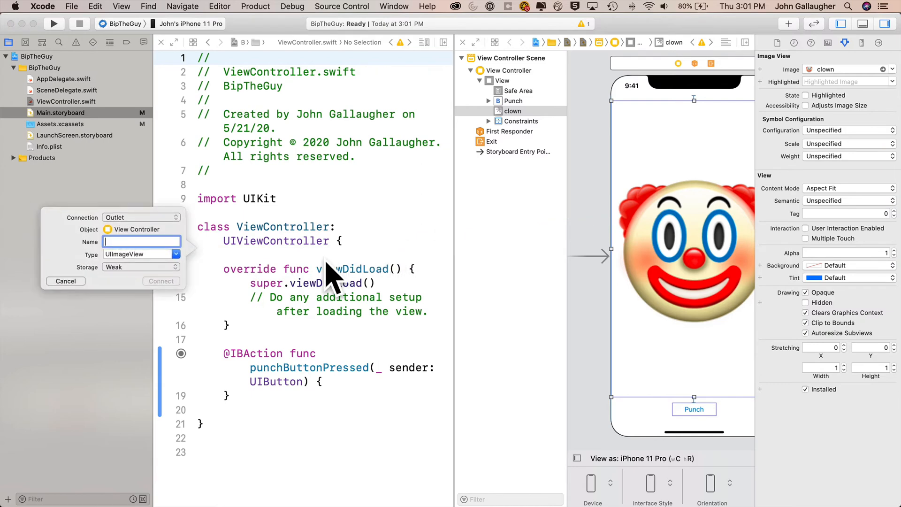
text(imageView)
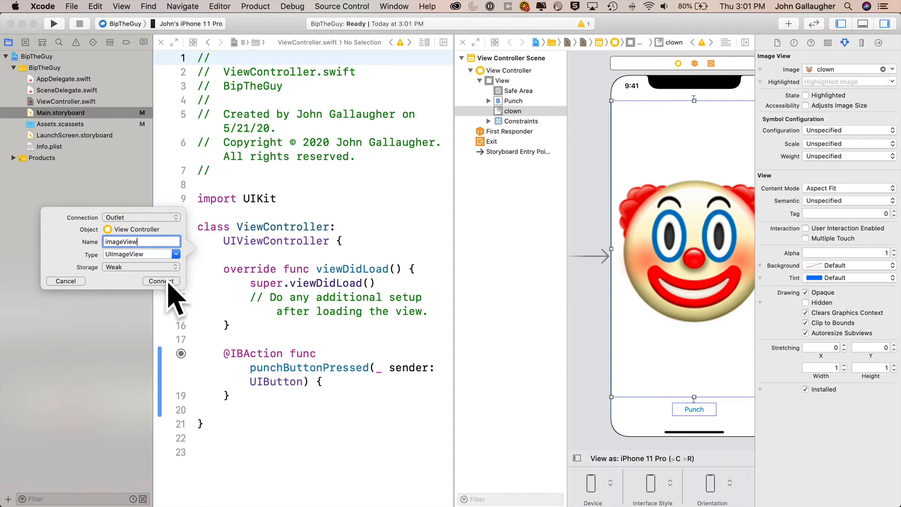
click(159, 281)
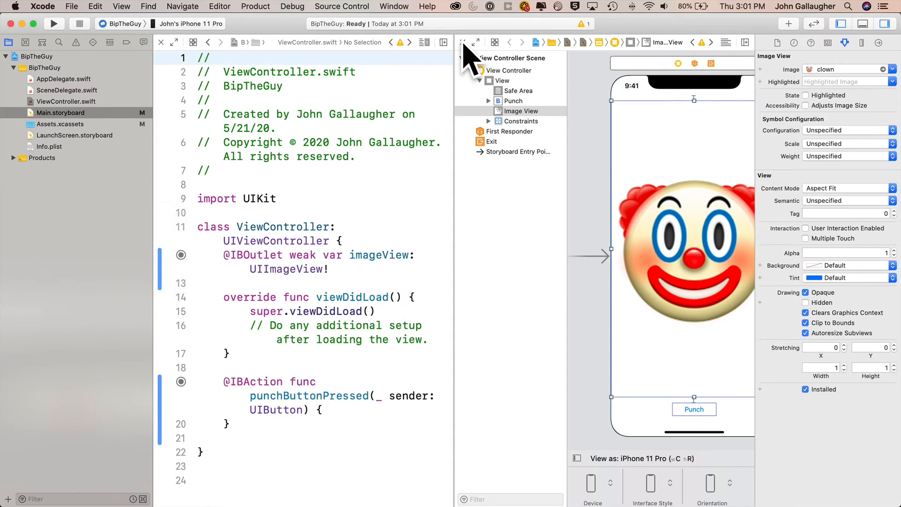
click(884, 23)
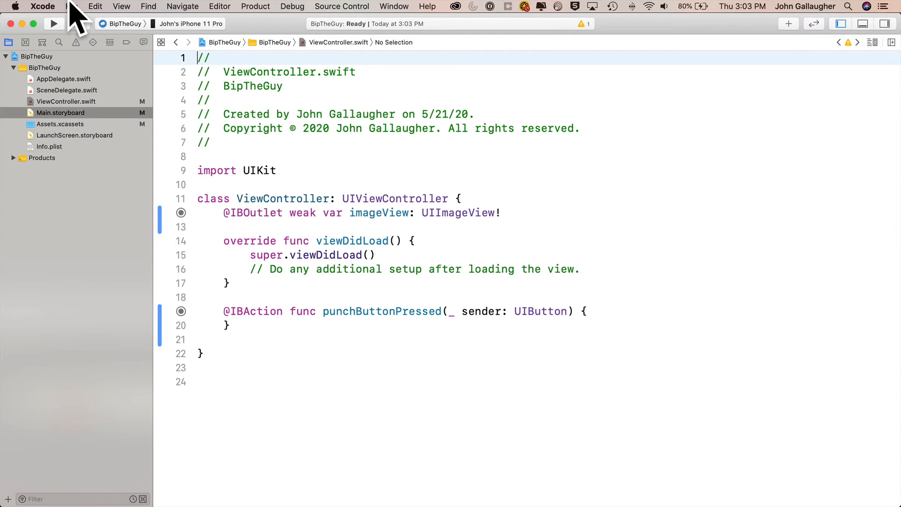
Step: Borrow WordGarden's spring animation into punchButtonPressed to shrink imageView 20 points and bounce back
click(71, 6)
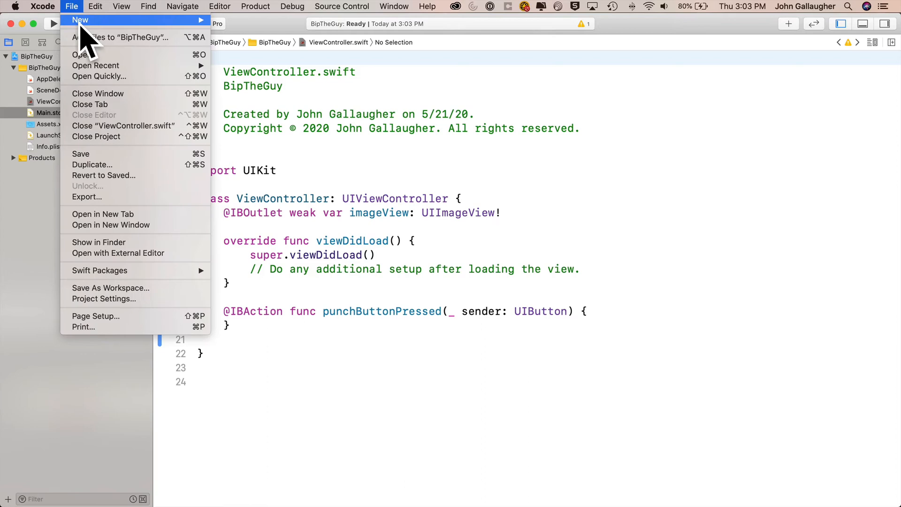
mouse_move(96, 65)
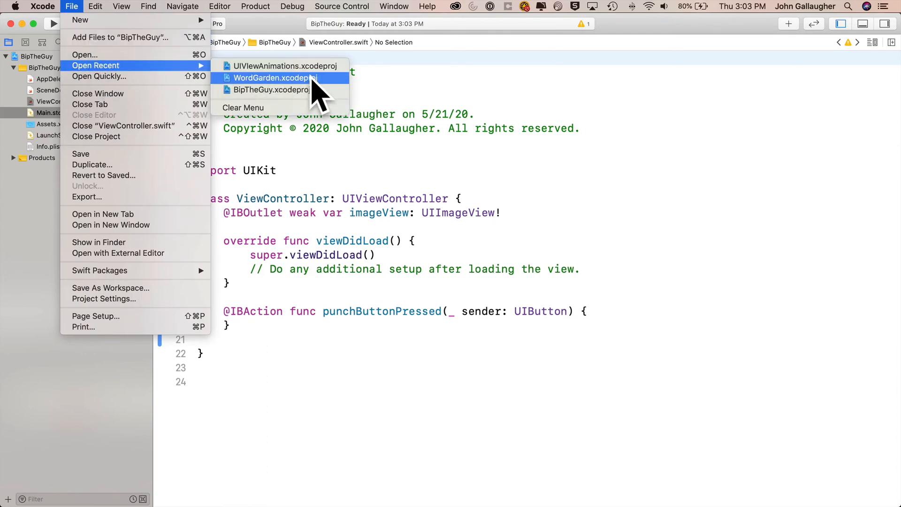
click(281, 65)
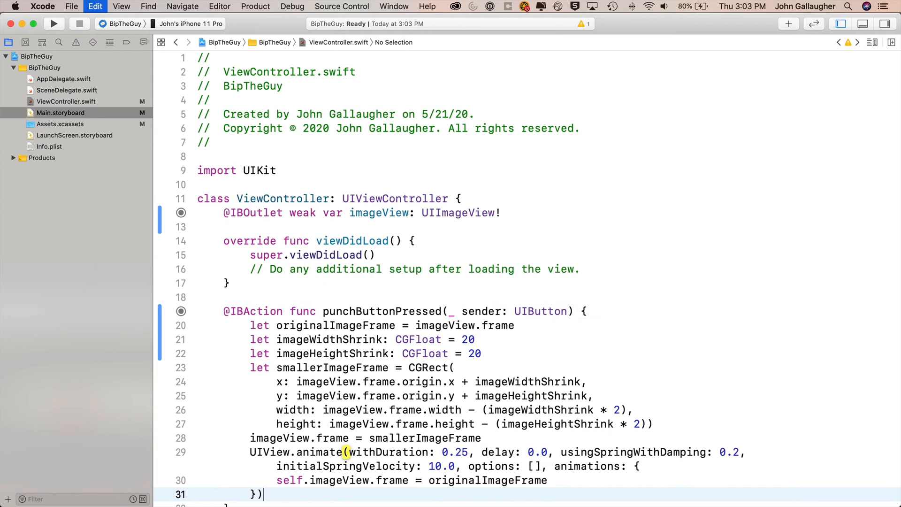
scroll(down, 3)
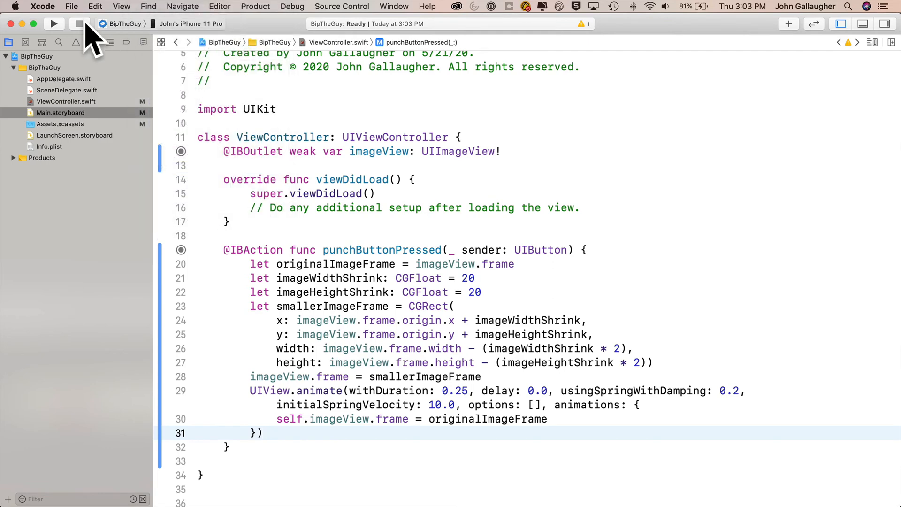
Step: Run BipTheGuy in the Simulator and hit Punch to watch the clown bounce
click(53, 24)
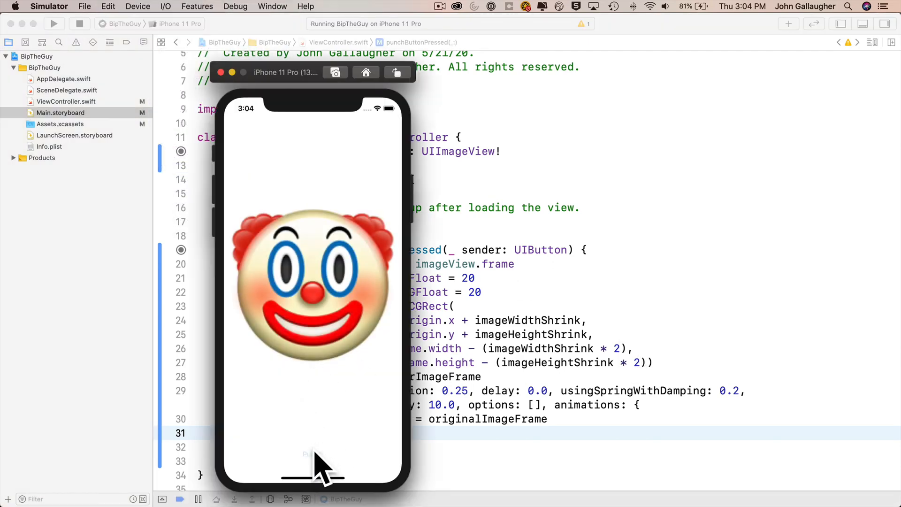
click(312, 454)
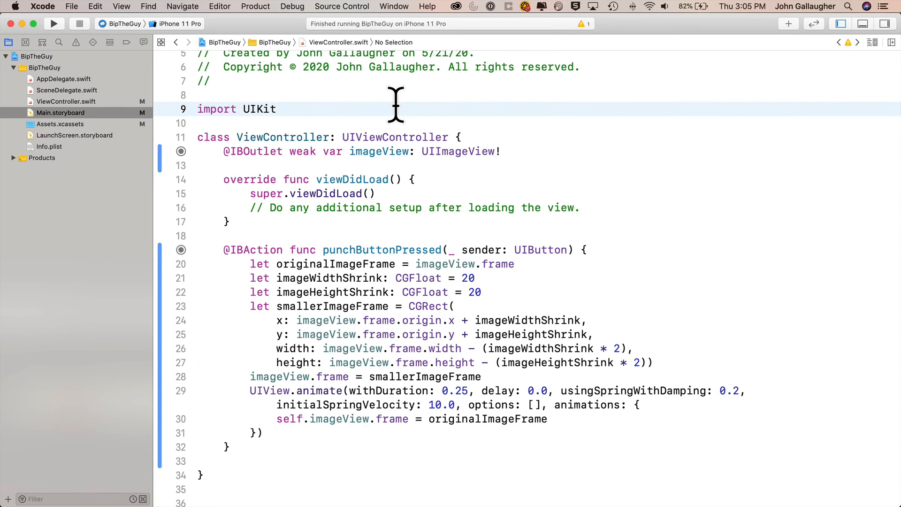
Step: Import AVFoundation below import UIKit in ViewController.swift
text(impo)
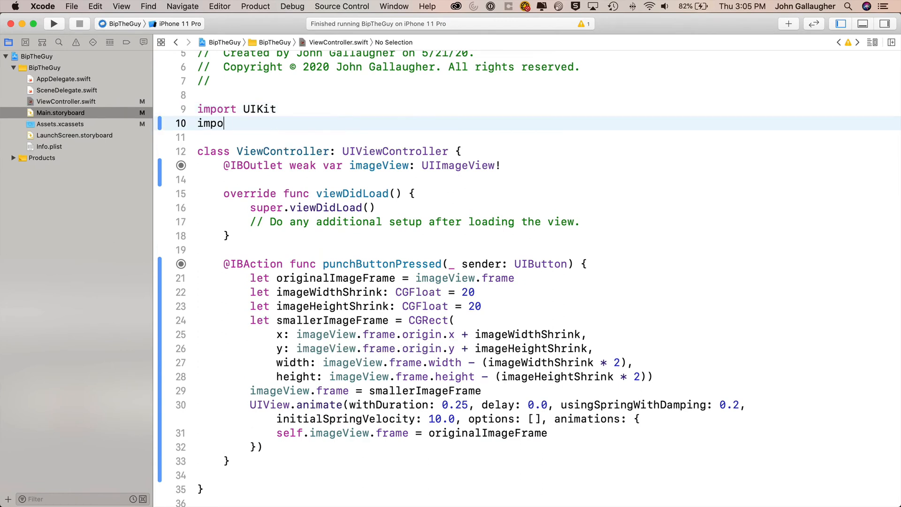
text(rt avfo)
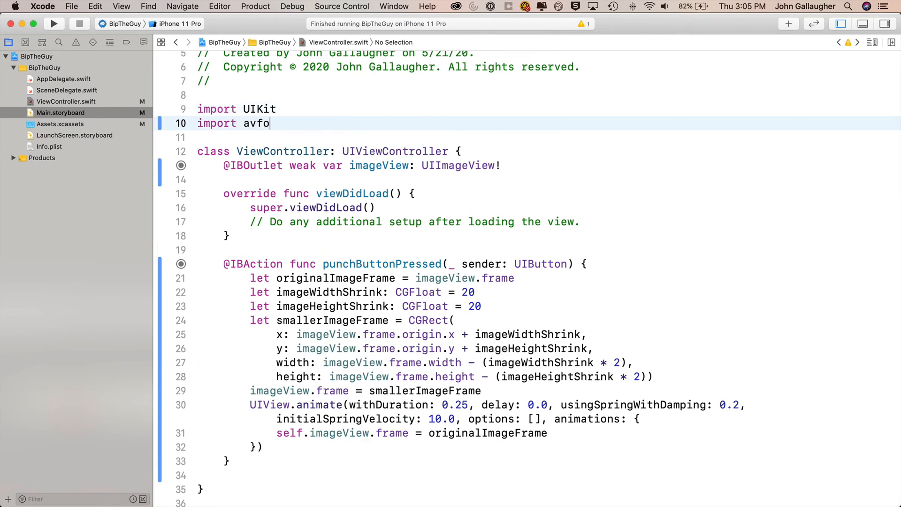
text(AVFoundation)
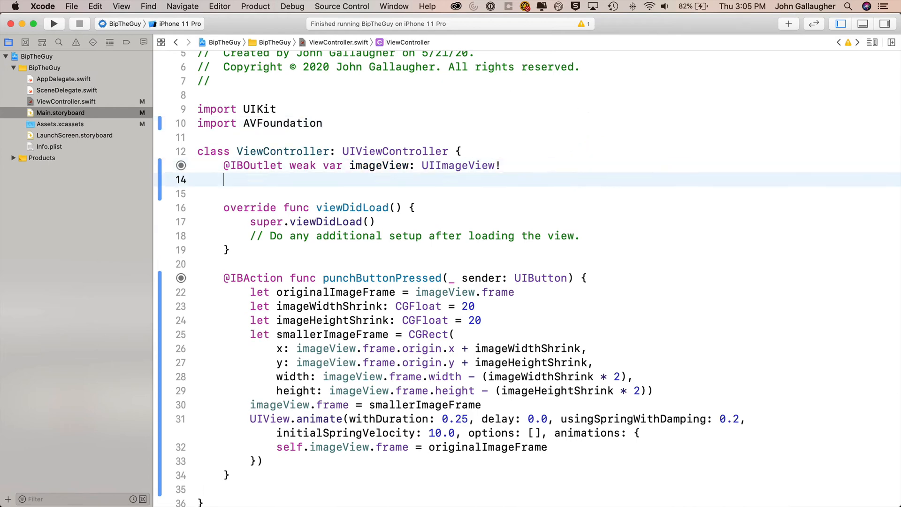
Step: Declare var audioPlayer: AVAudioPlayer! and make room for a playSound function after viewDidLoad
text(var audioPlayer)
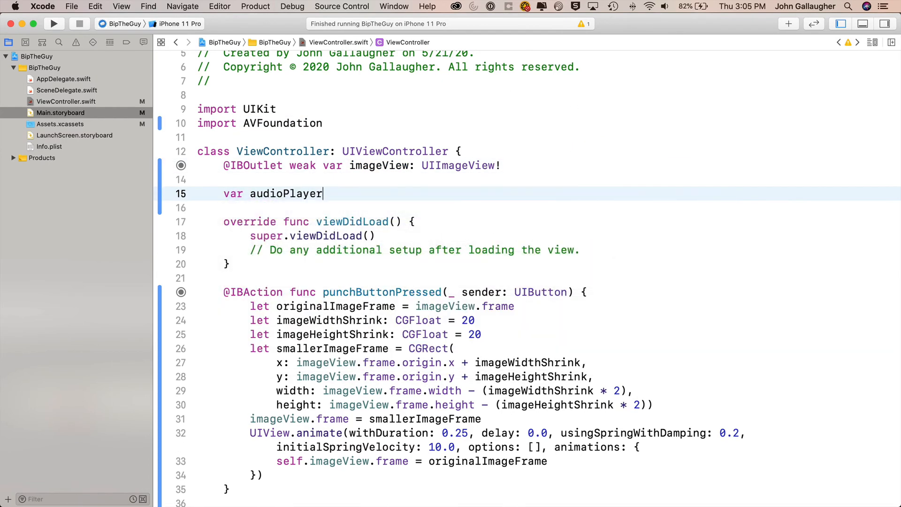
text(: AVAud)
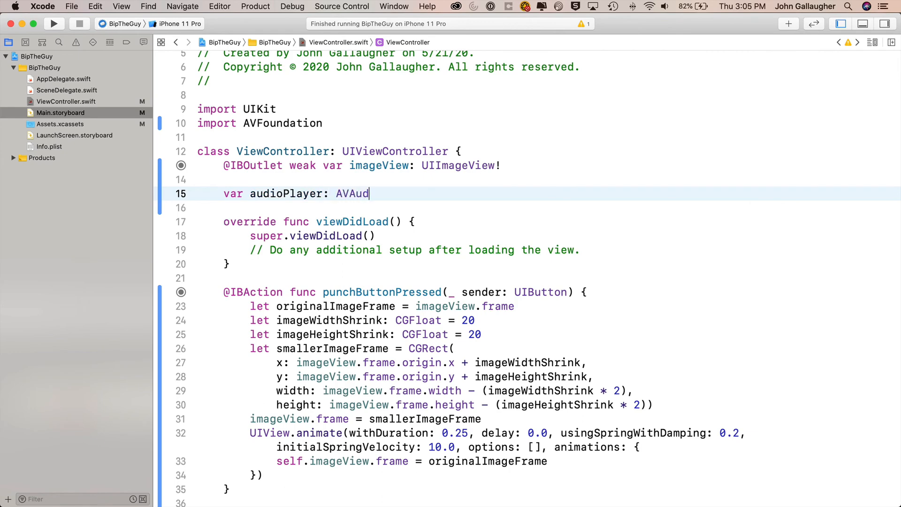
text(ioPlayer!)
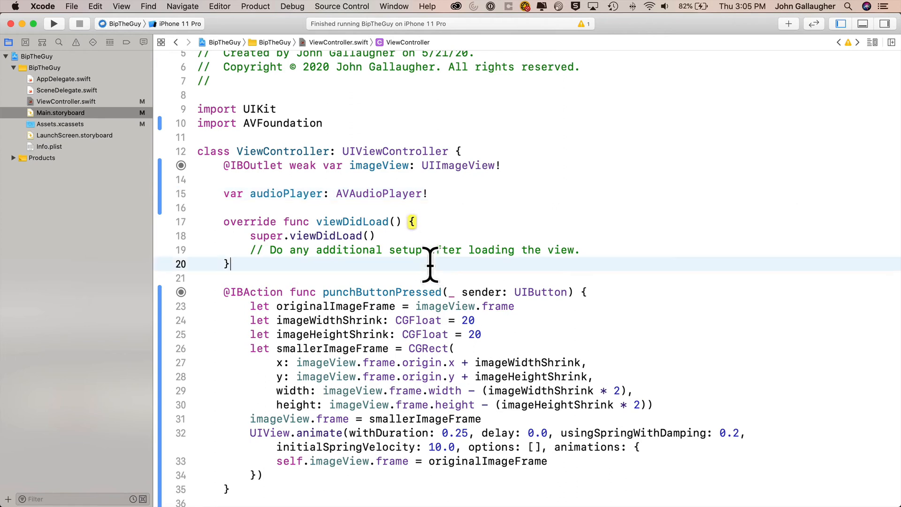
key(Return)
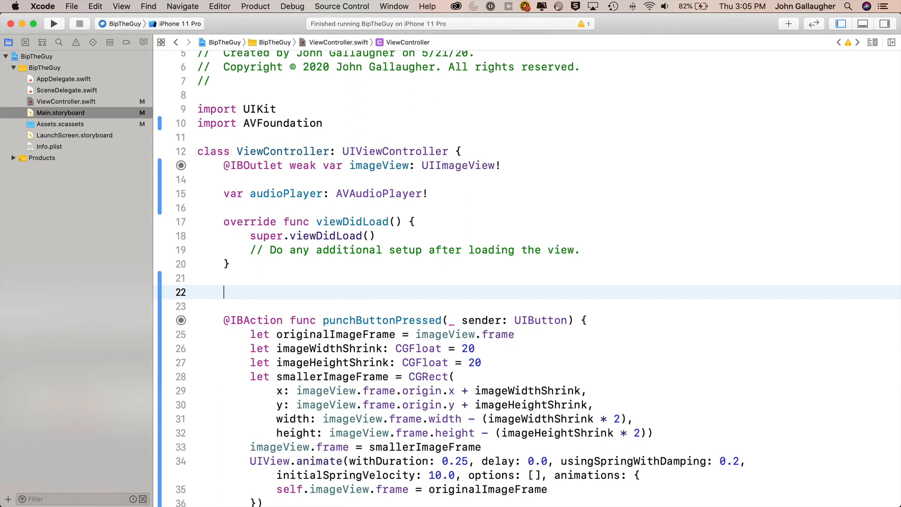
click(71, 6)
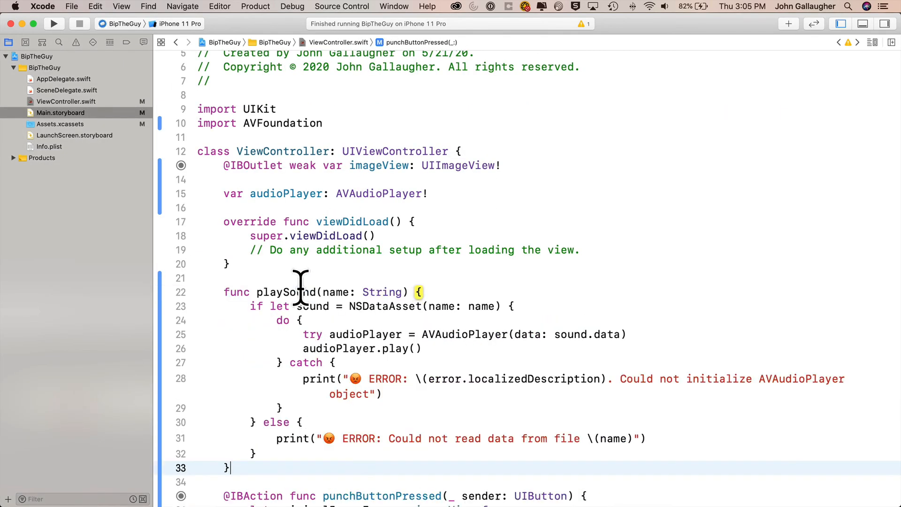
Step: Call playSound(name:) with an empty name after the image shrink in punchButtonPressed
scroll(down, 3)
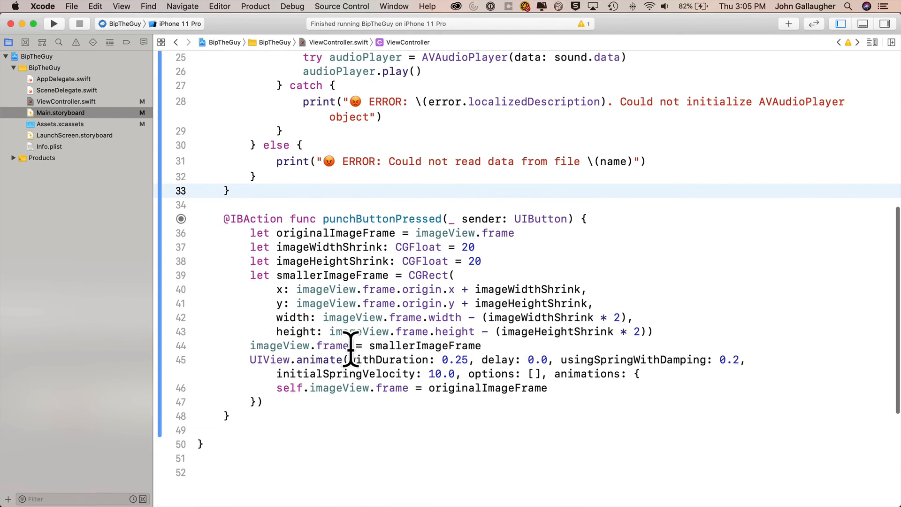
click(482, 346)
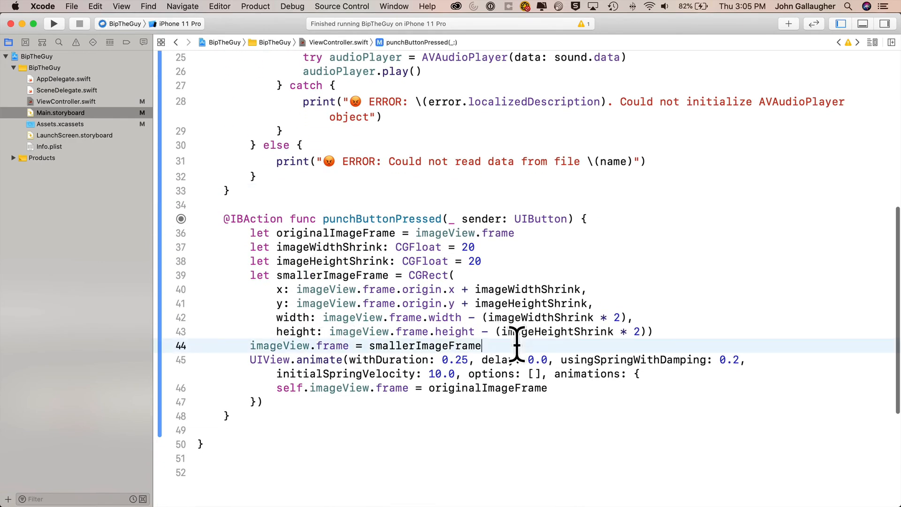
text(play)
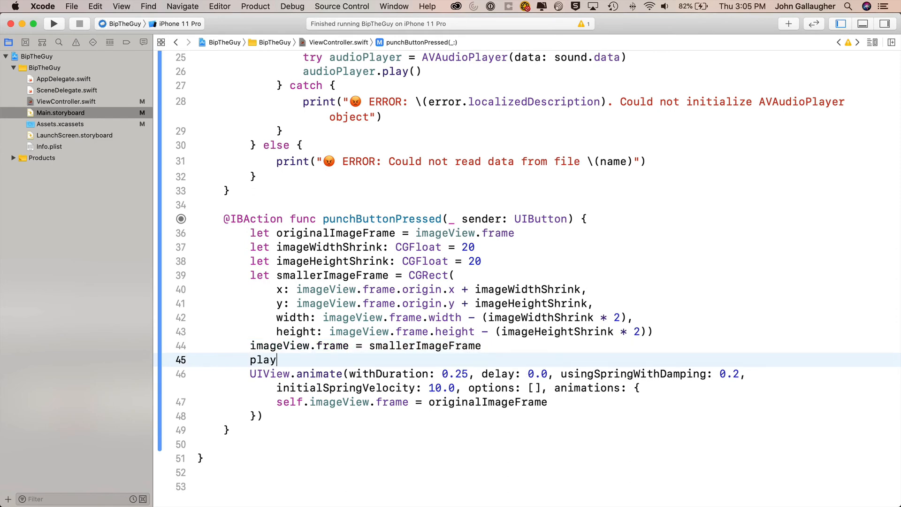
text(Sound(name: ")
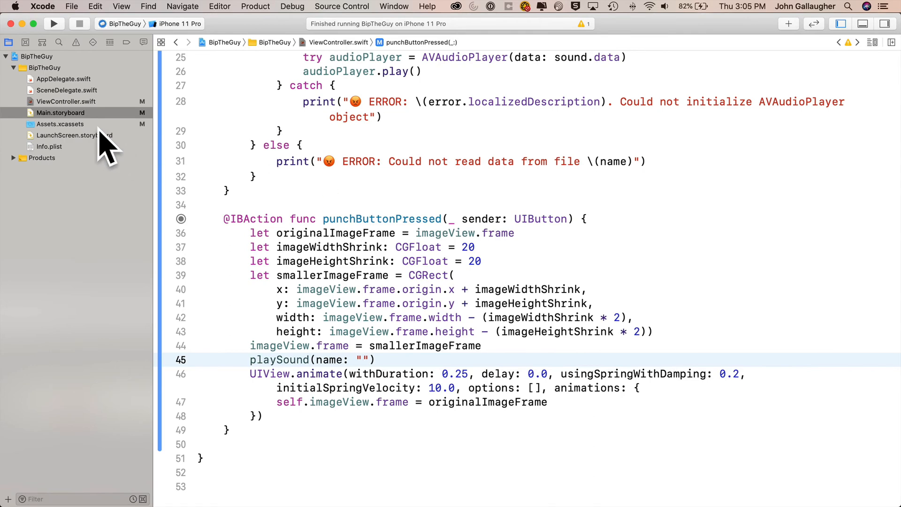
click(60, 124)
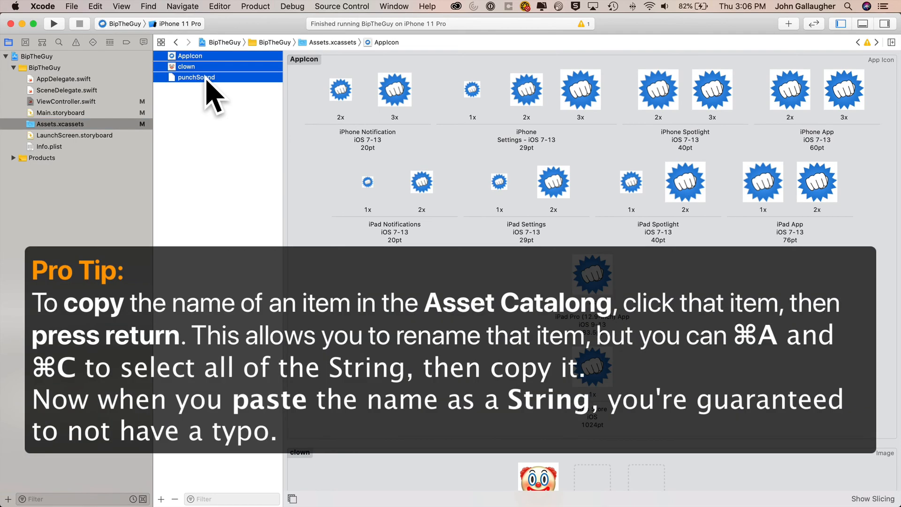
click(195, 77)
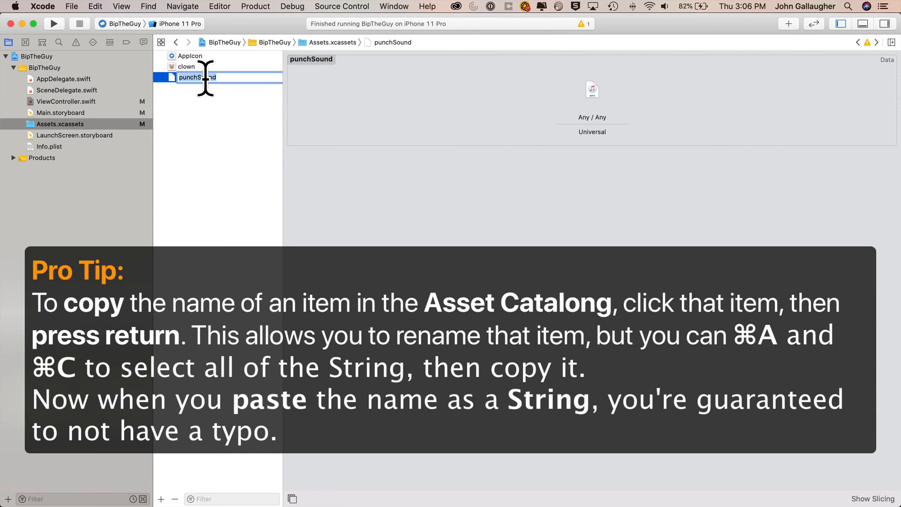
click(186, 130)
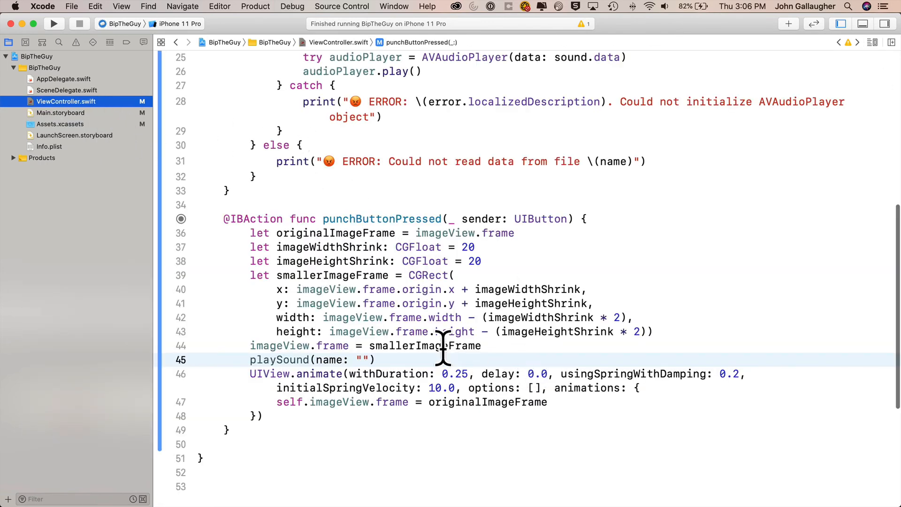
Step: Pass "punchSound" to the playSound call and run the app again
text(punchSound)
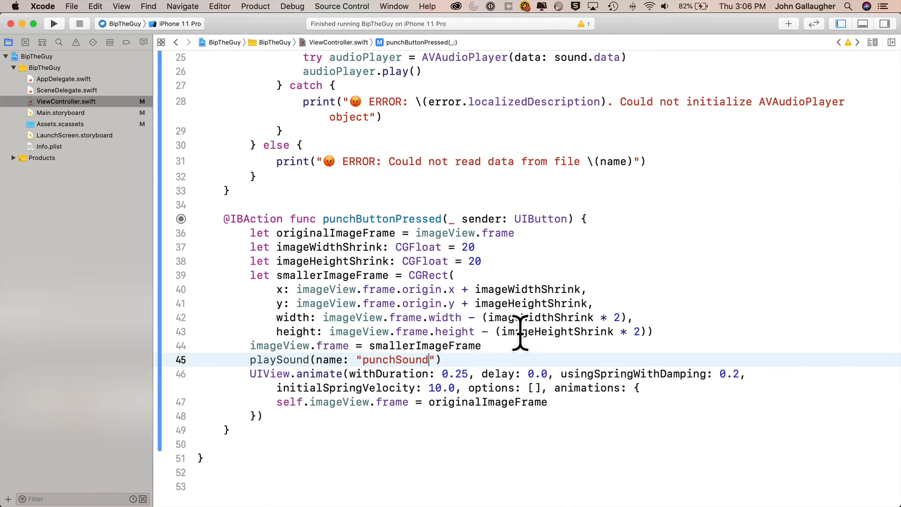
click(53, 24)
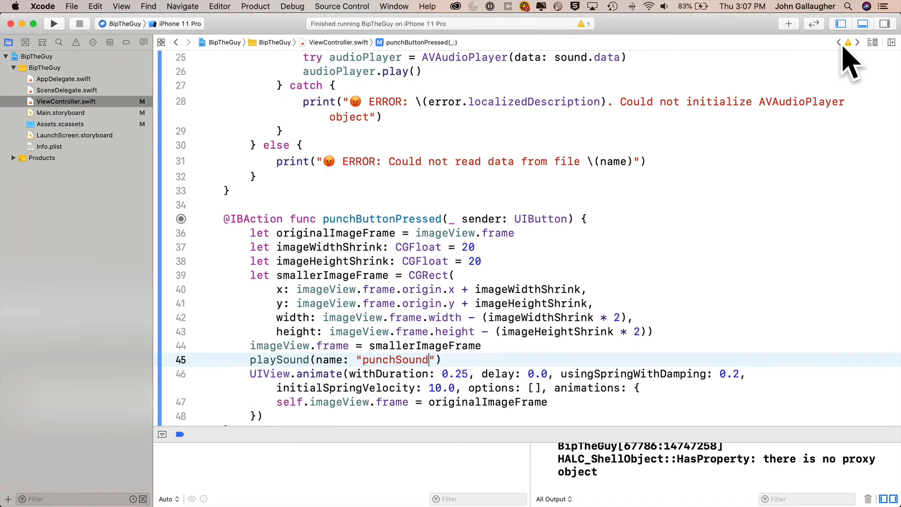
Step: Open Main.storyboard to add a Tap Gesture Recognizer to the clown image
click(60, 113)
text(gesture)
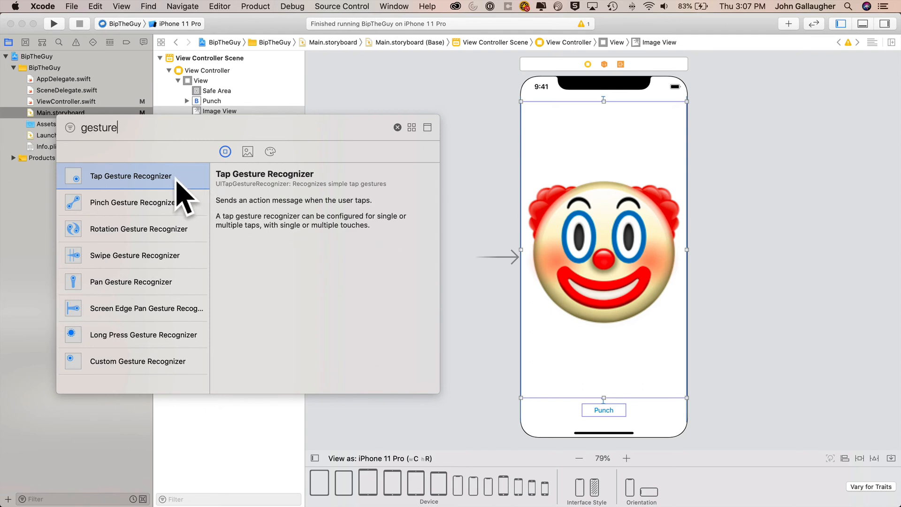
mouse_move(189, 200)
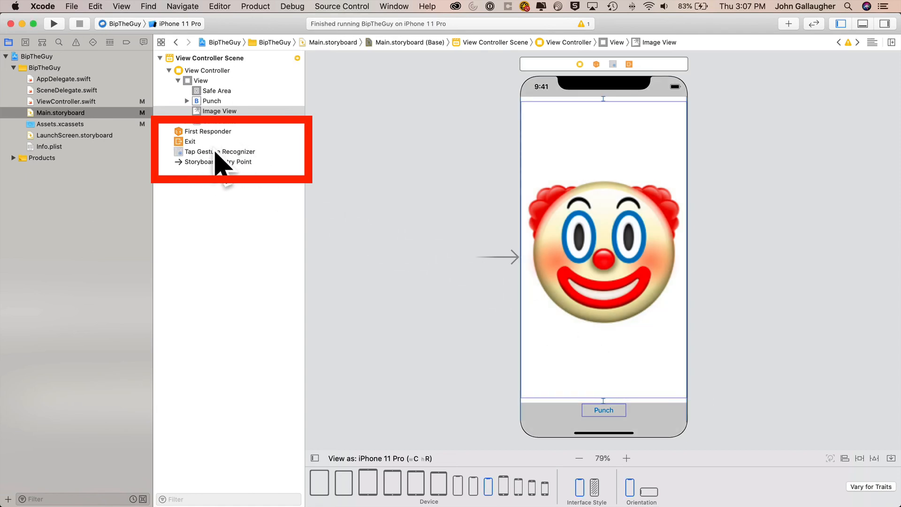
Step: Inspect the new Tap Gesture Recognizer, then return to ViewController.swift
click(220, 151)
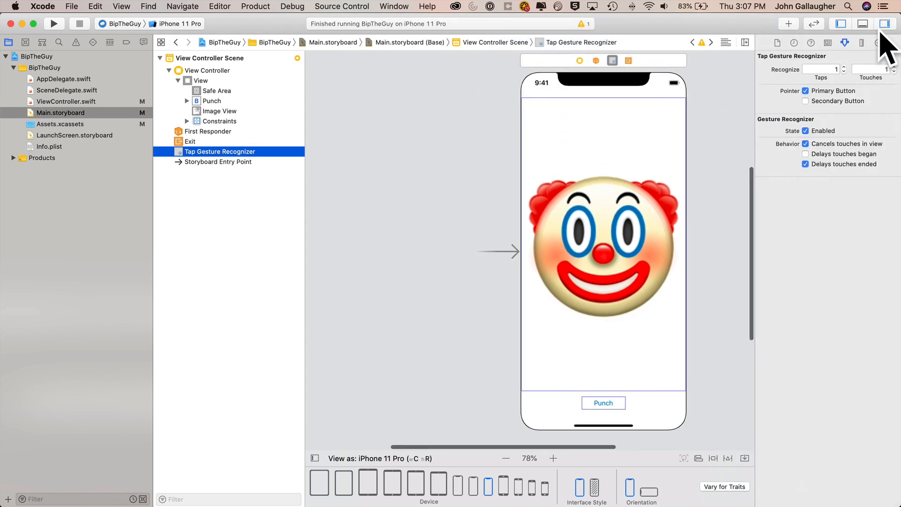
mouse_move(252, 118)
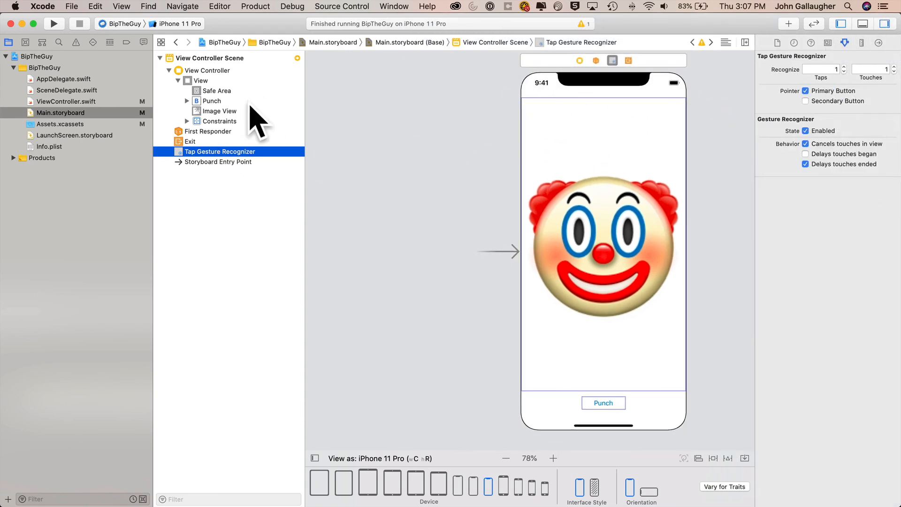
mouse_move(86, 109)
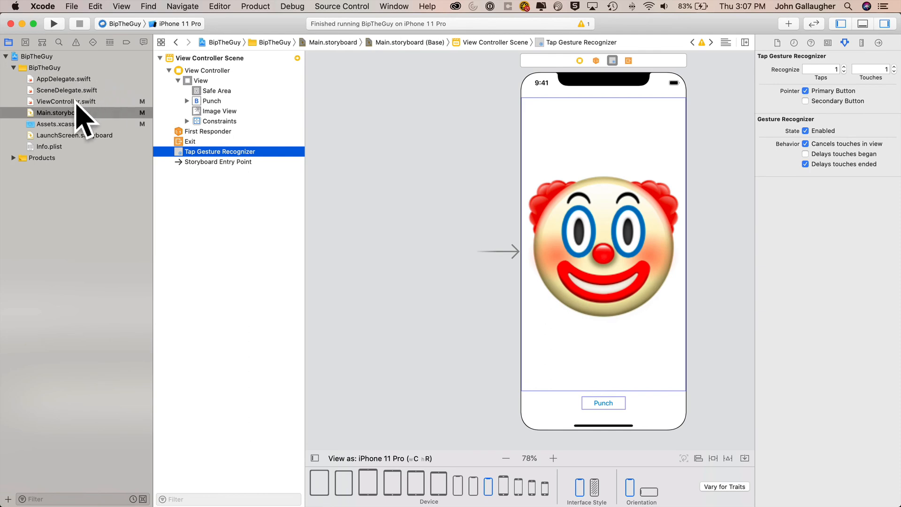
mouse_move(87, 124)
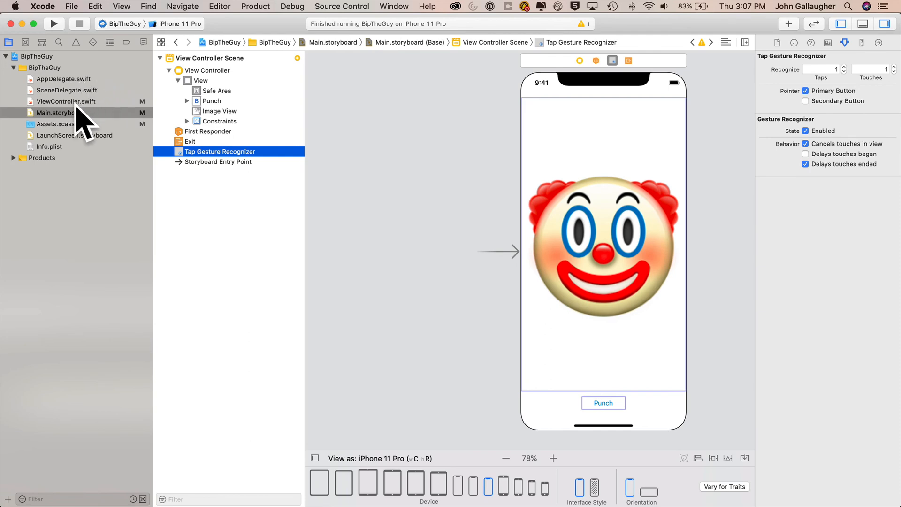
click(65, 102)
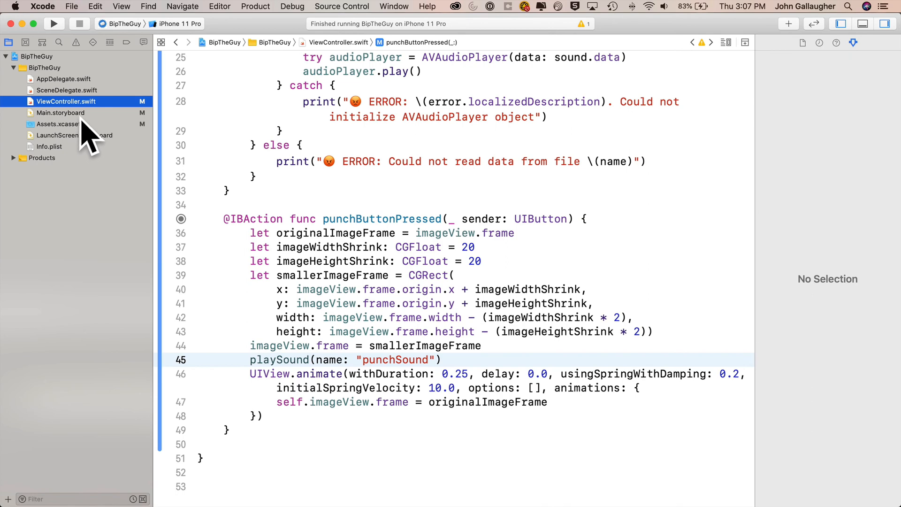
Step: Connect the tap recognizer to a new imageTapped action of type UITapGestureRecognizer
click(60, 113)
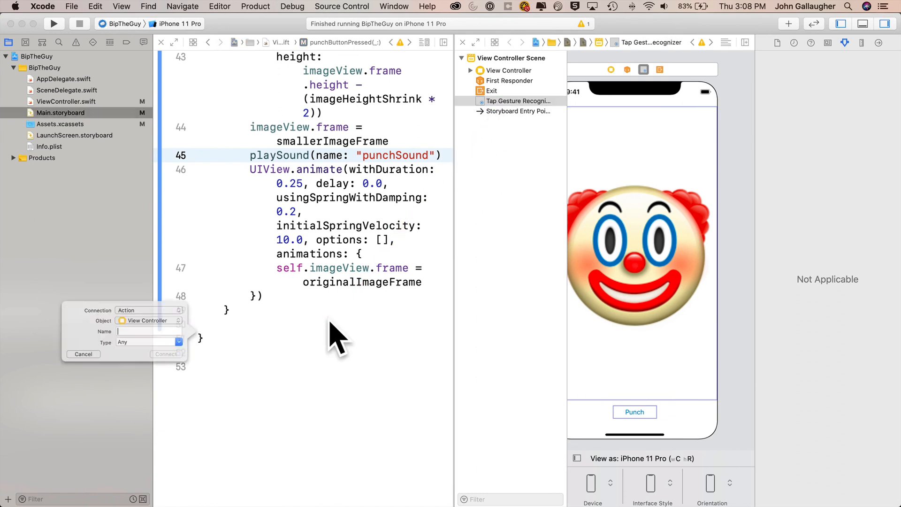
text(imageT)
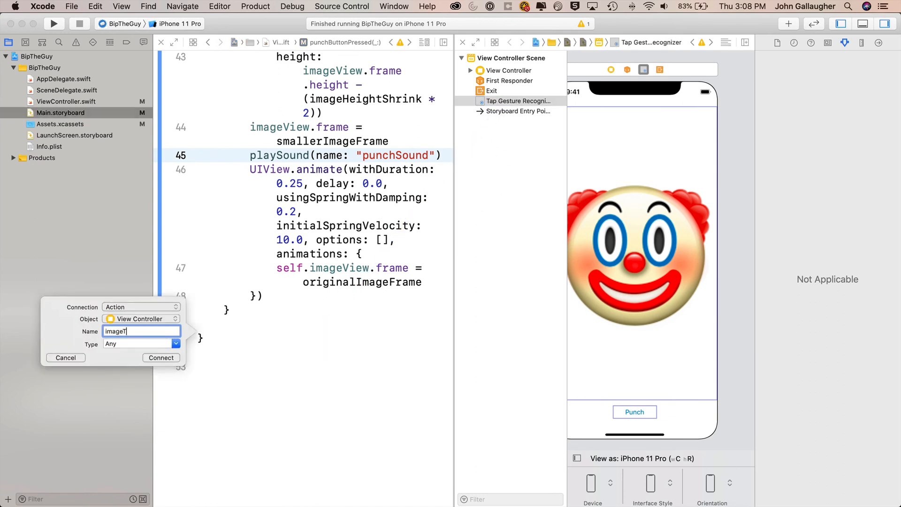
text(ape)
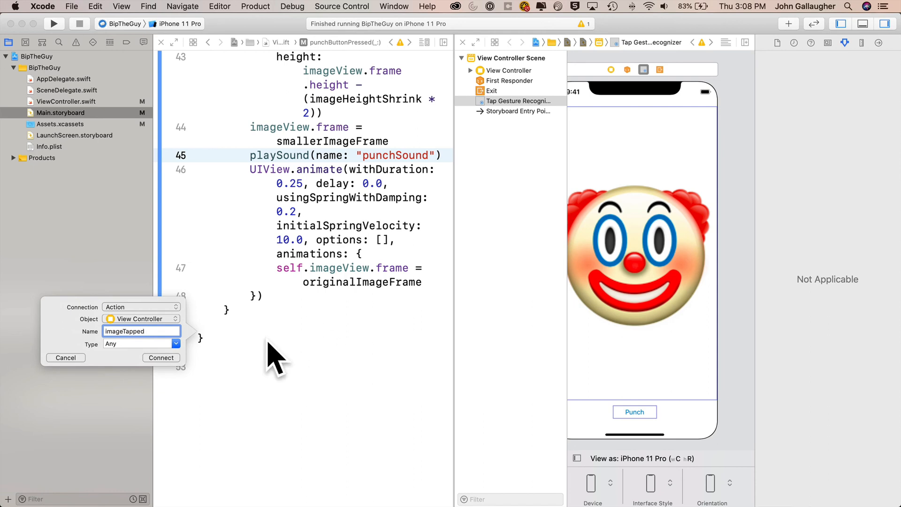
click(138, 344)
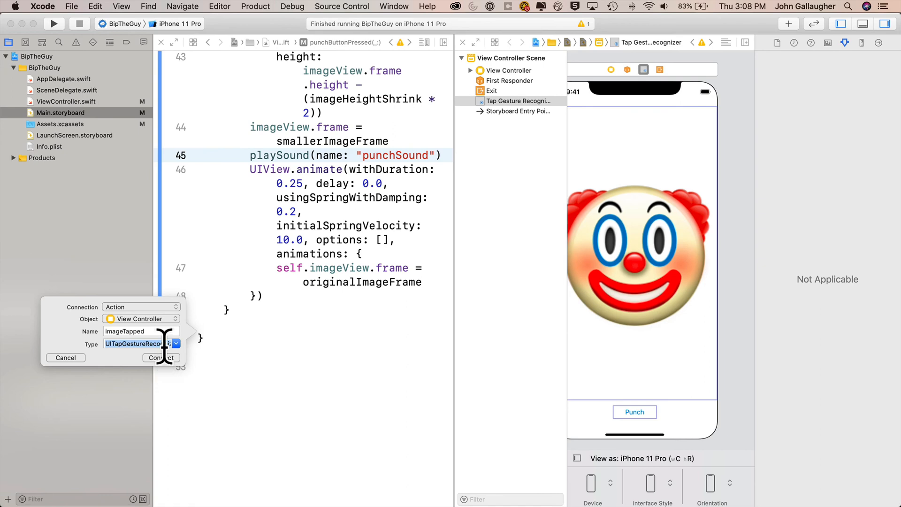
click(161, 358)
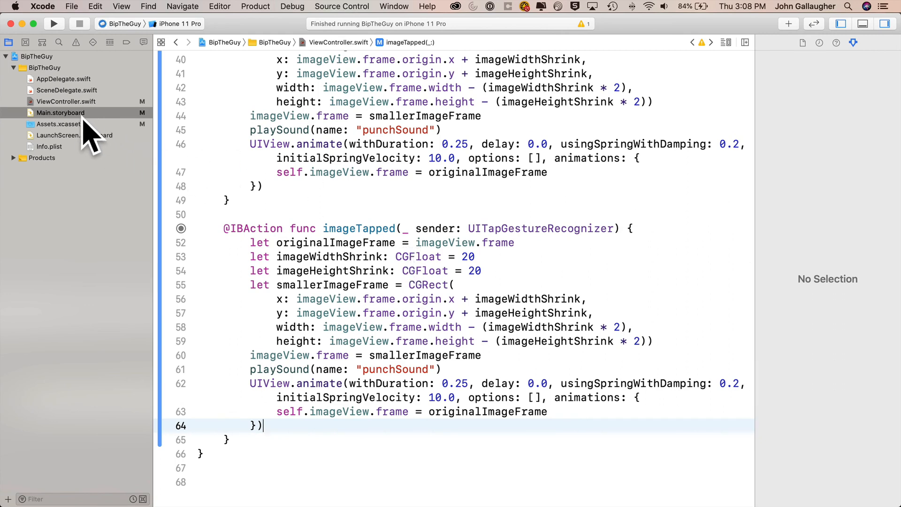
Step: Reopen Main.storyboard to select the clown image view and build the app
click(60, 113)
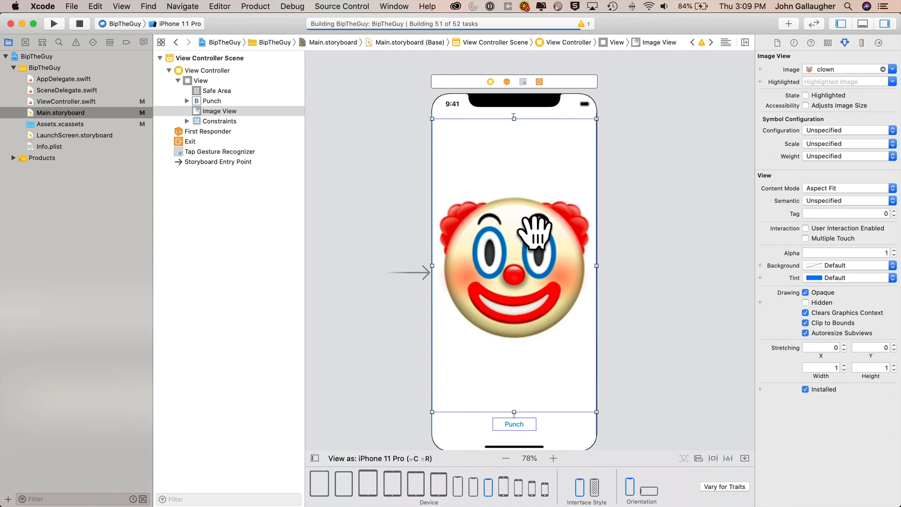
mouse_move(69, 118)
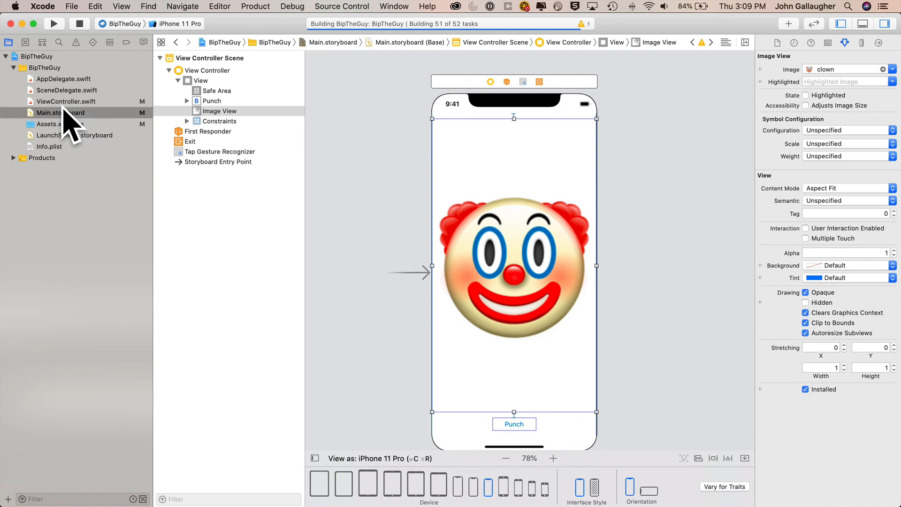
Step: Review ViewController.swift while the app launches, then return to the storyboard's image view
click(66, 101)
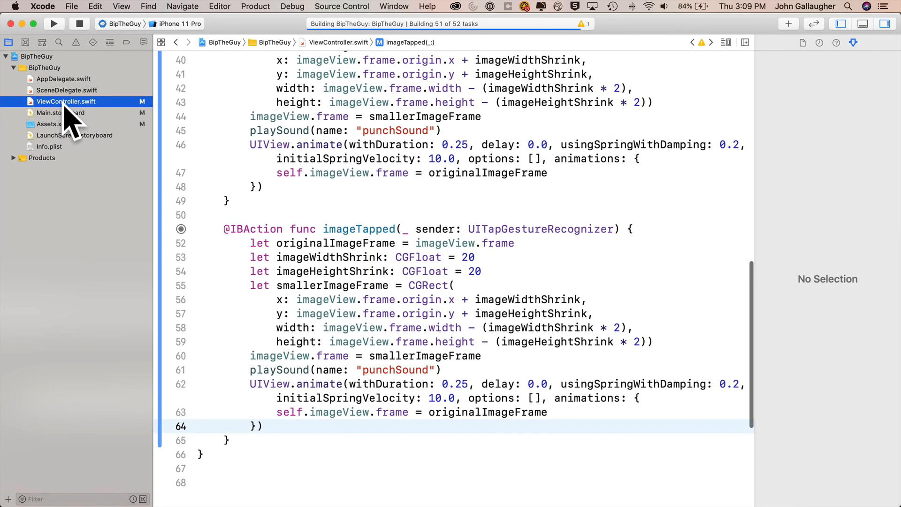
mouse_move(204, 233)
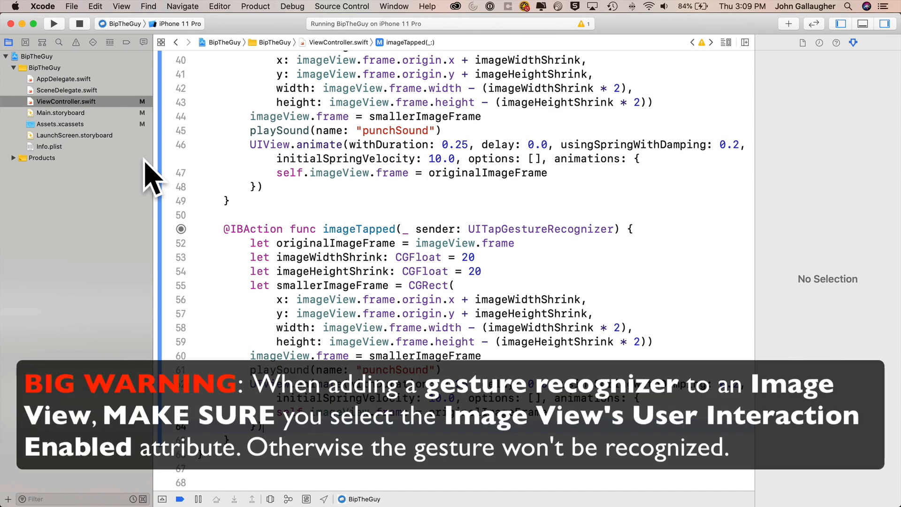
click(60, 112)
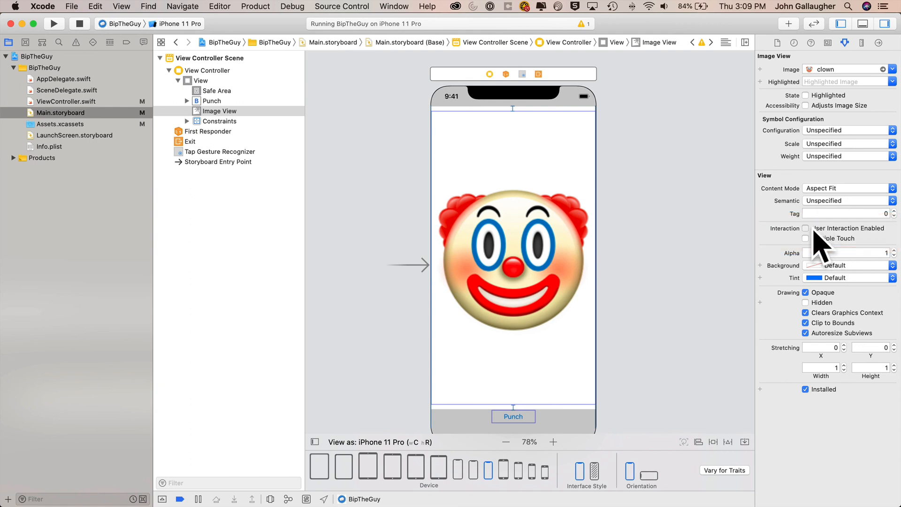
Step: Enable User Interaction on the clown image view and stop the app to relaunch it
click(805, 228)
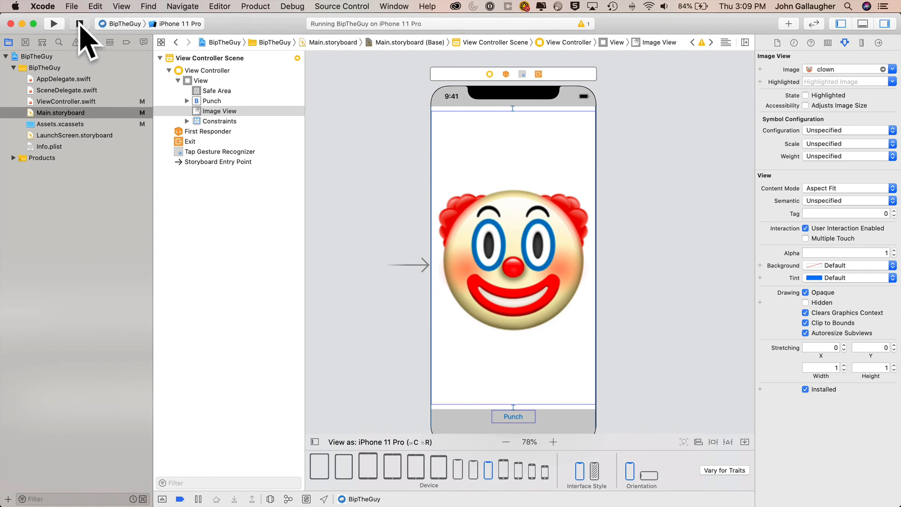
click(53, 23)
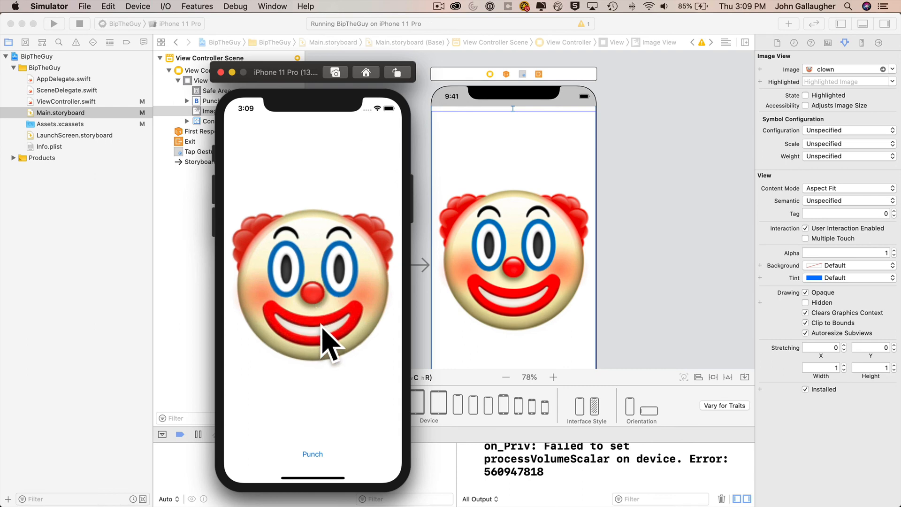
mouse_move(337, 414)
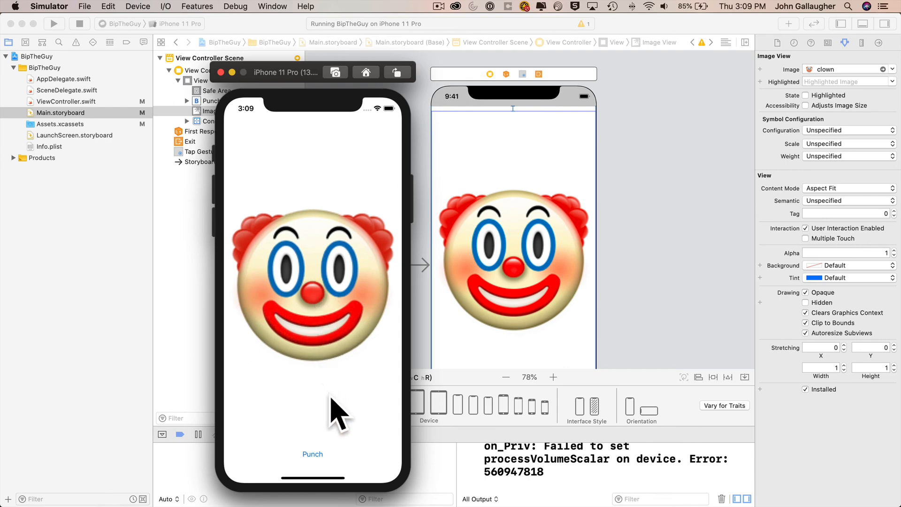